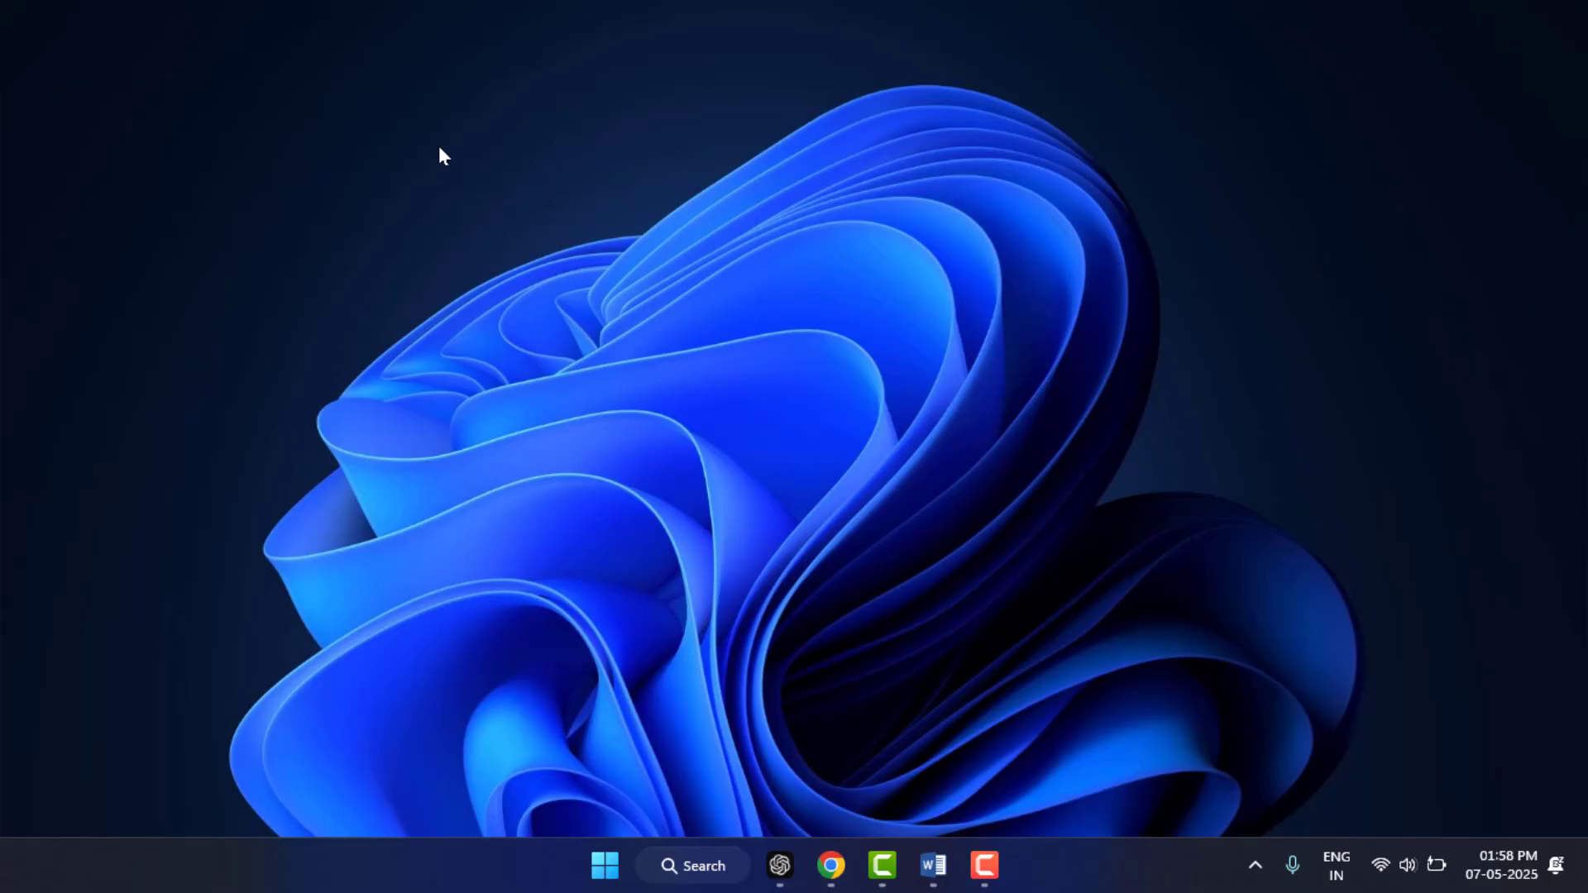
Step: Bring up the Start menu to search for apps and settings
click(604, 865)
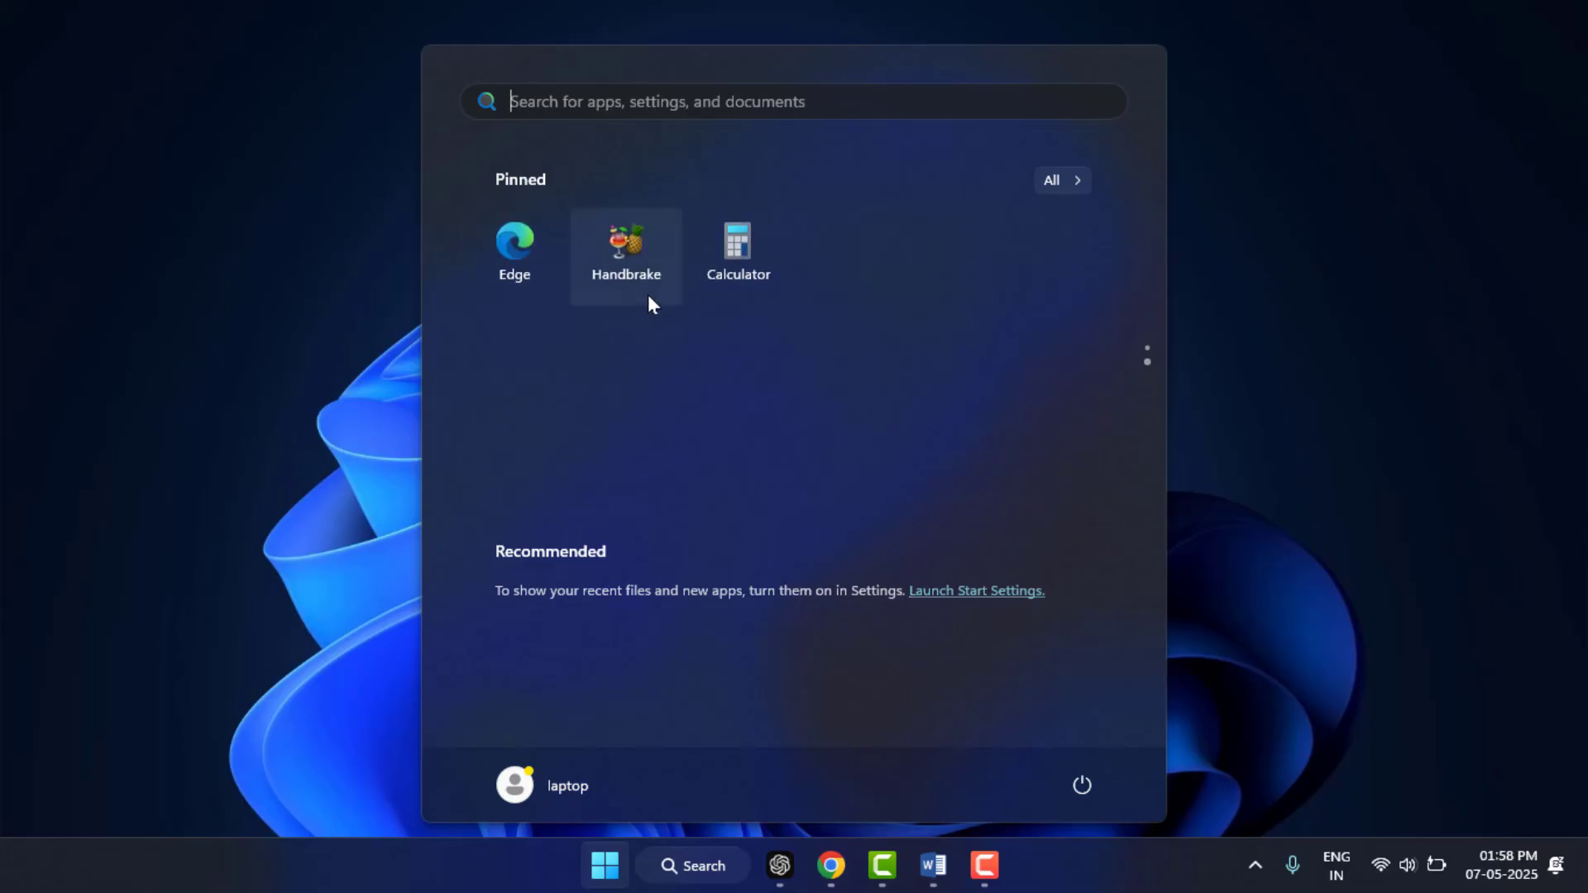
Step: Search 'cp' and launch Control Panel at All Control Panel Items
text(cp)
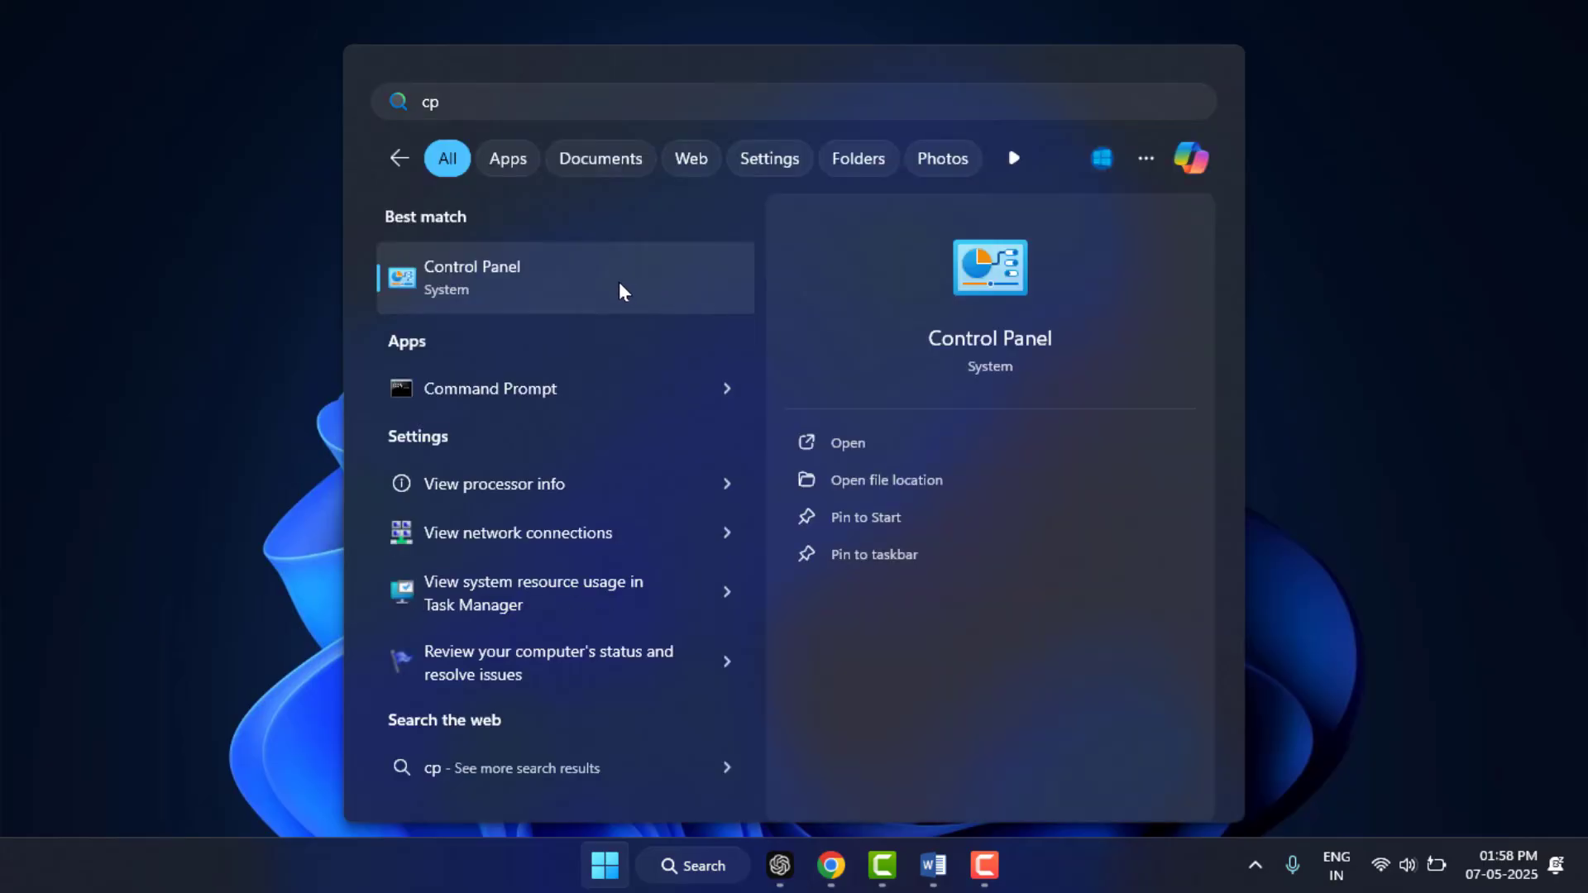
click(471, 278)
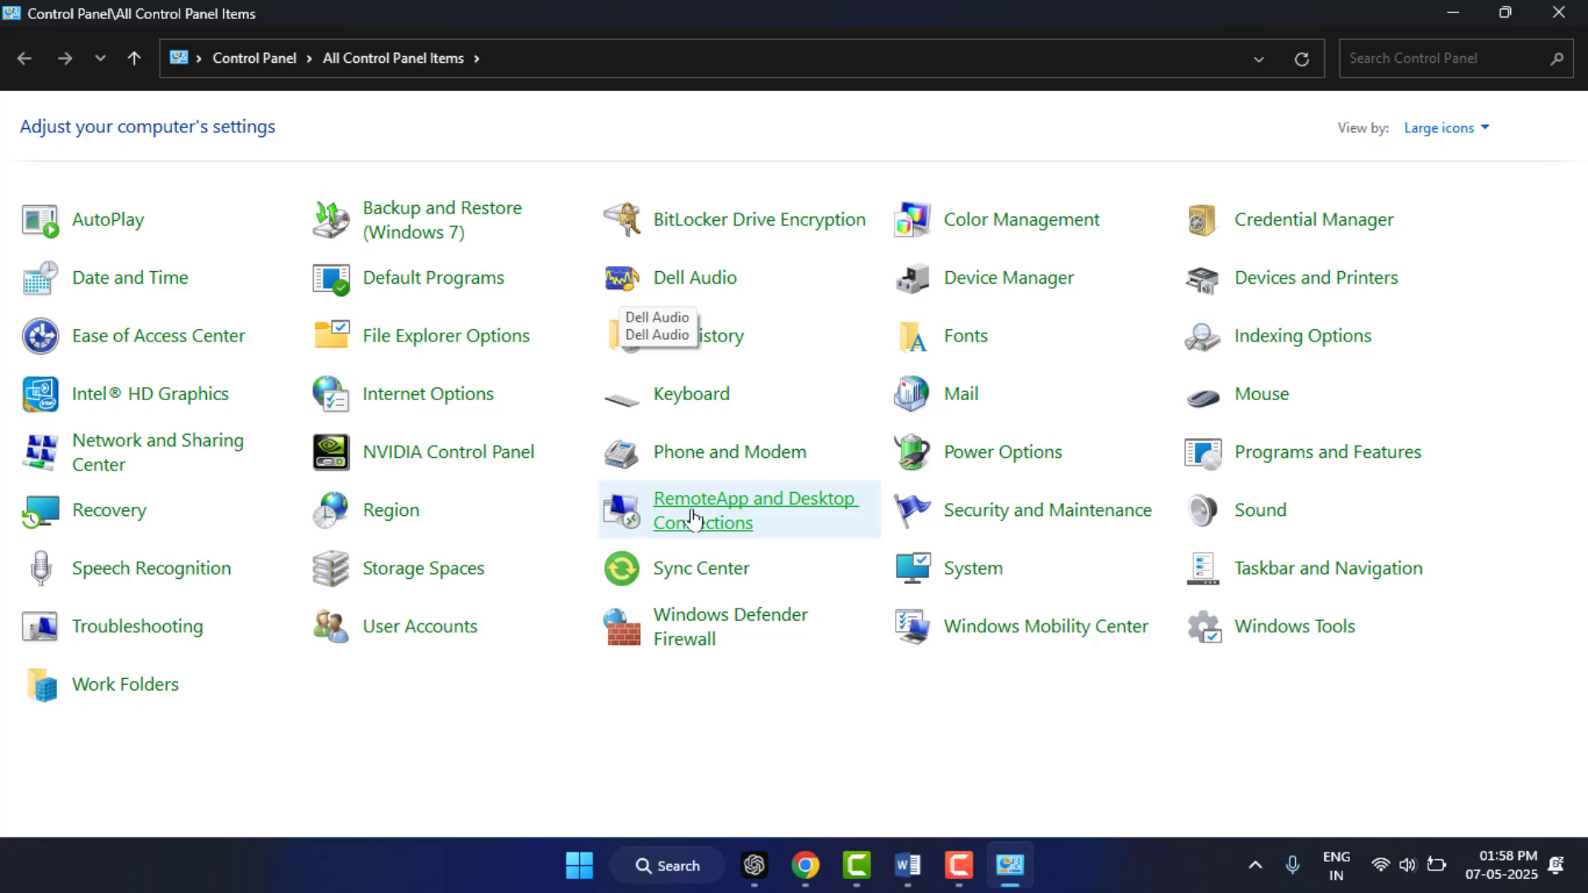
mouse_move(1025, 452)
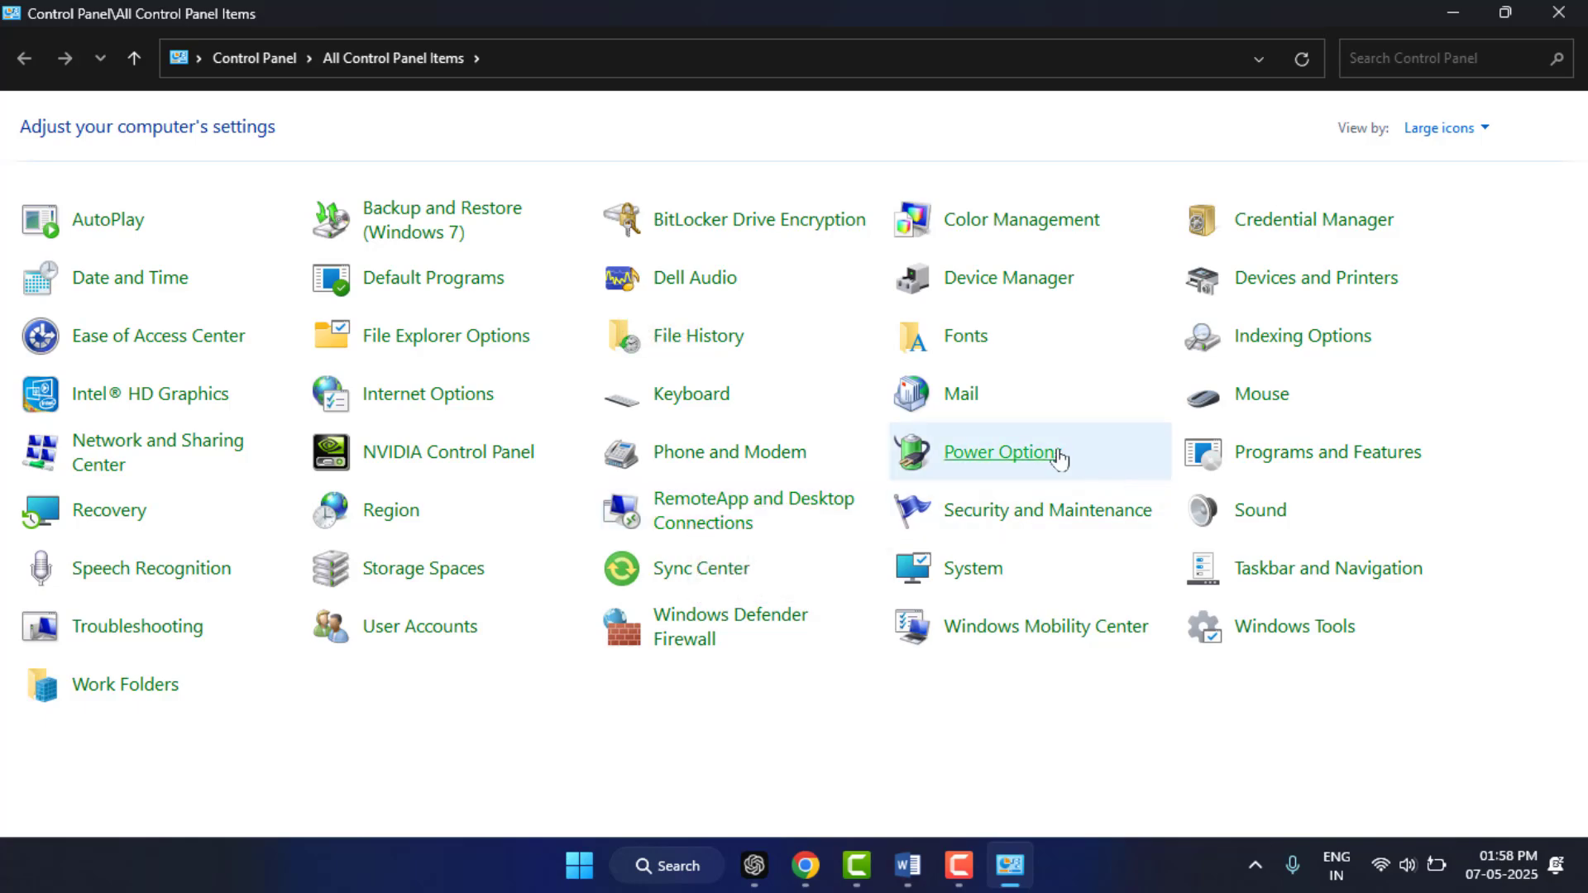
Step: Review the Balanced plan's display-off and sleep timers in Power Options, then close Control Panel
click(1002, 452)
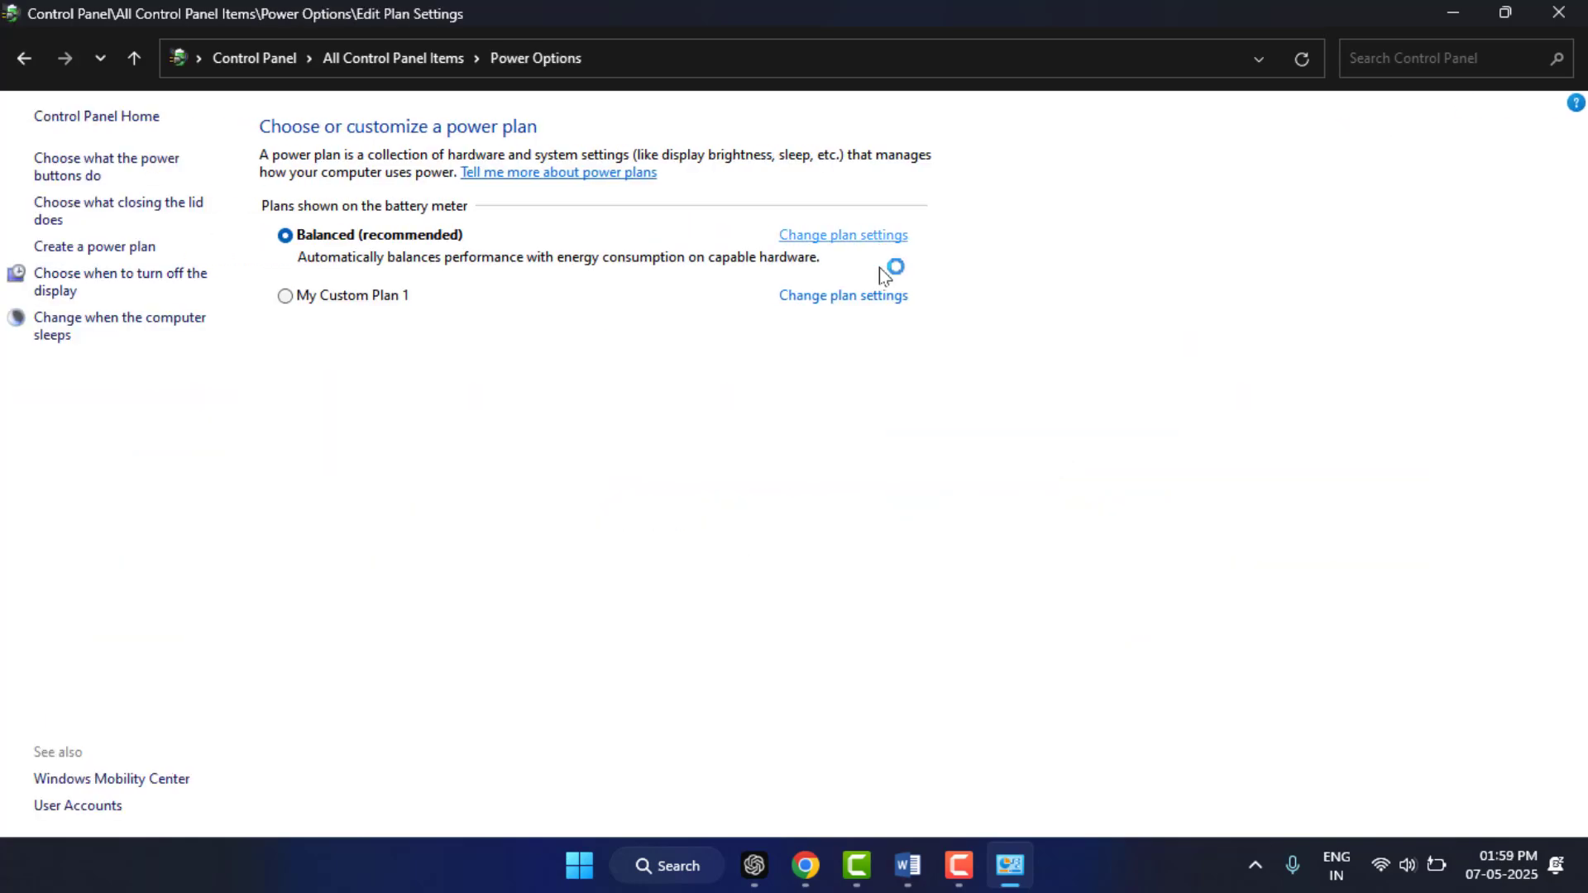
click(841, 233)
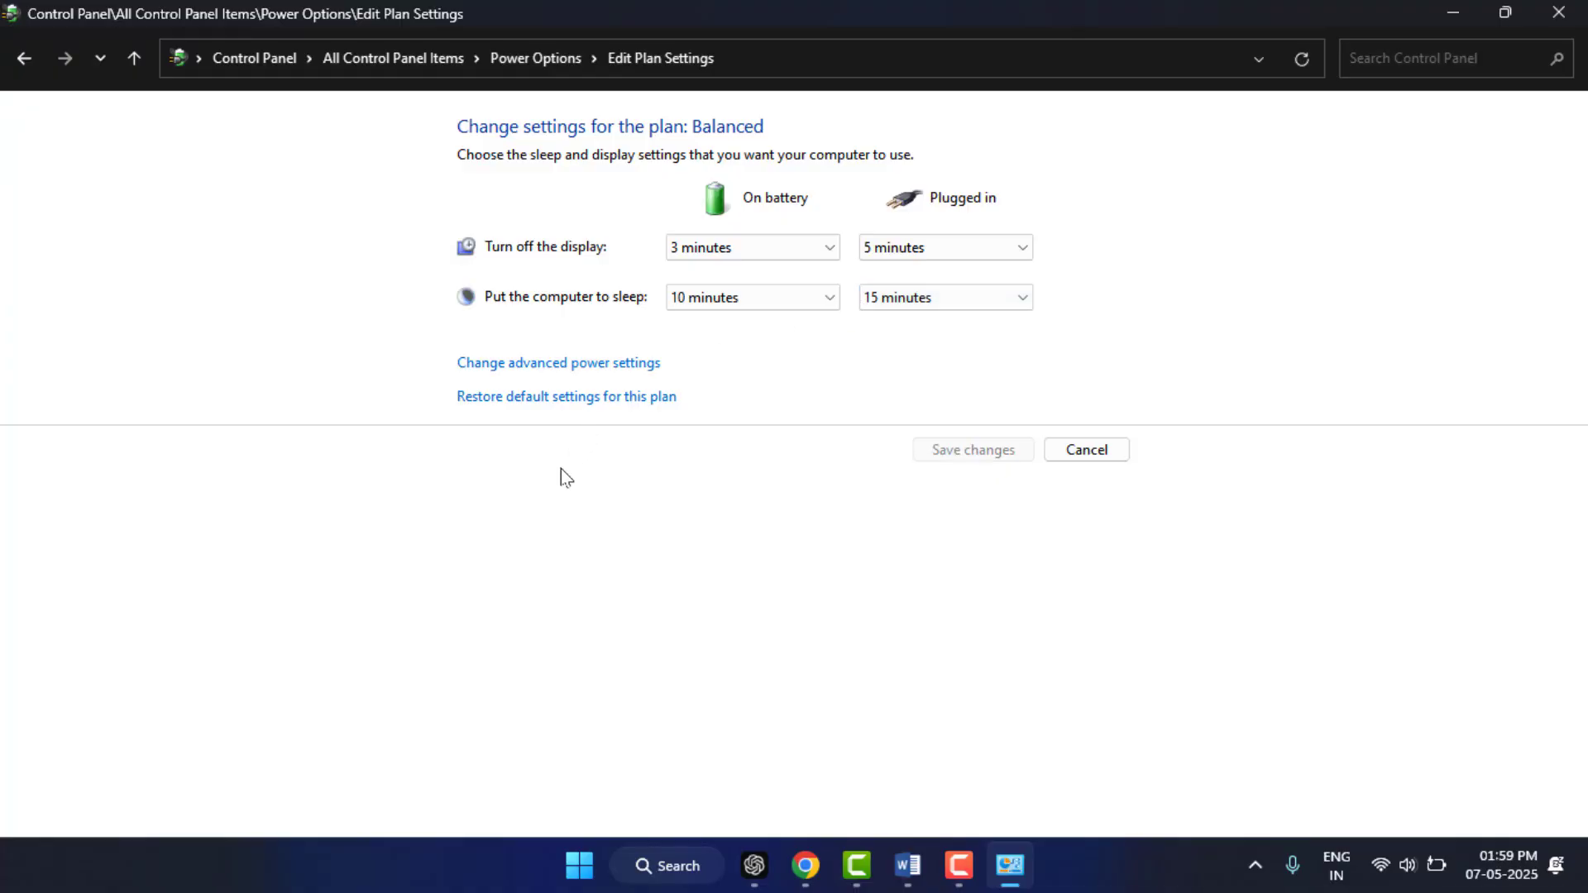
mouse_move(576, 458)
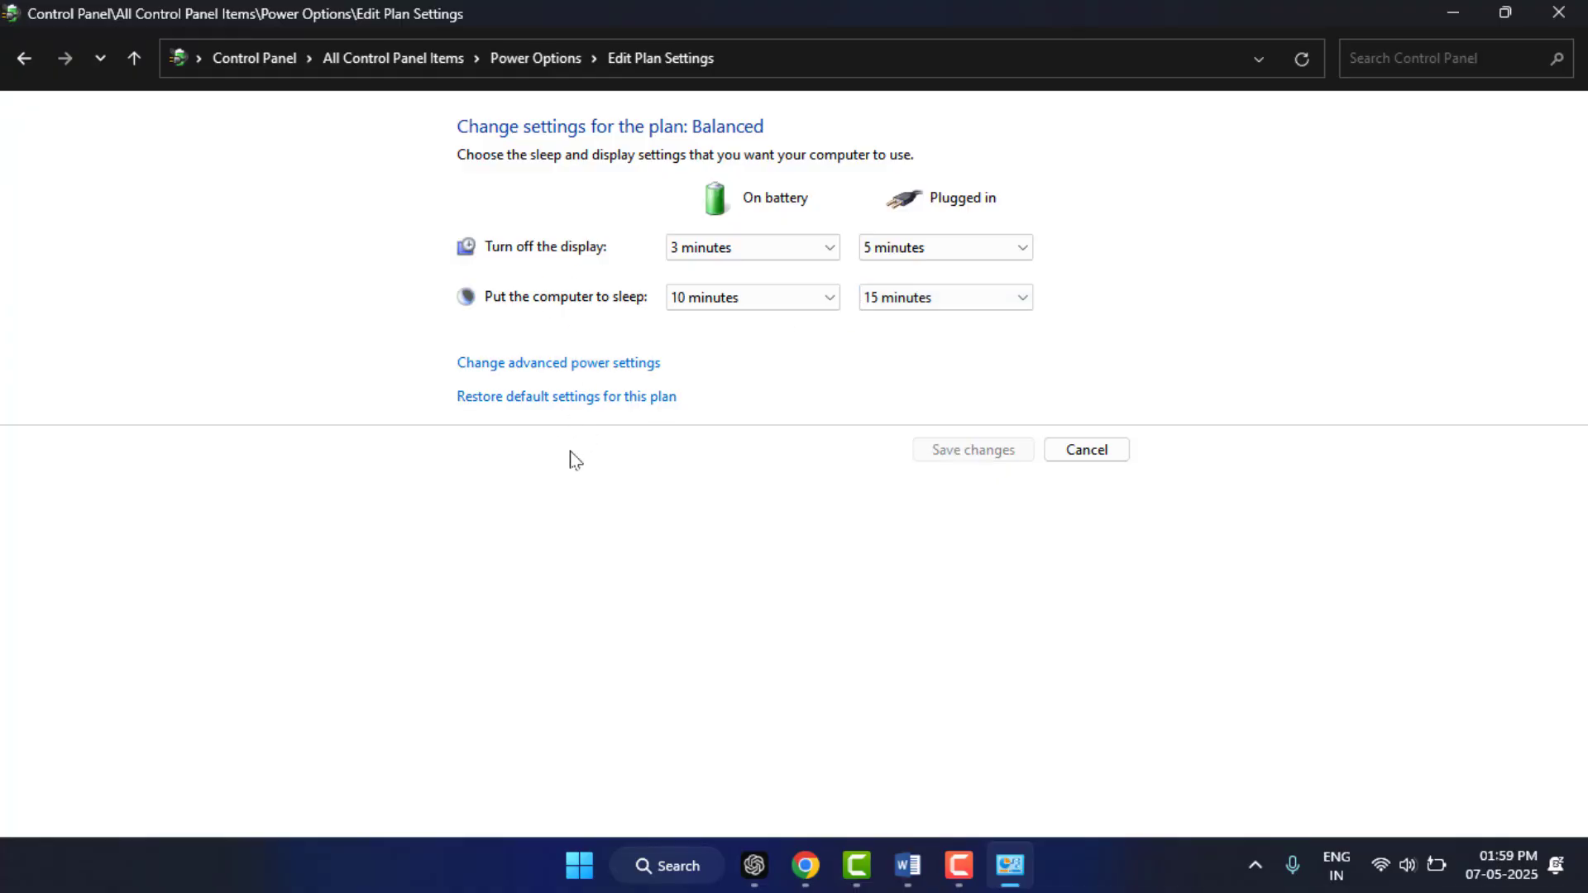
click(558, 362)
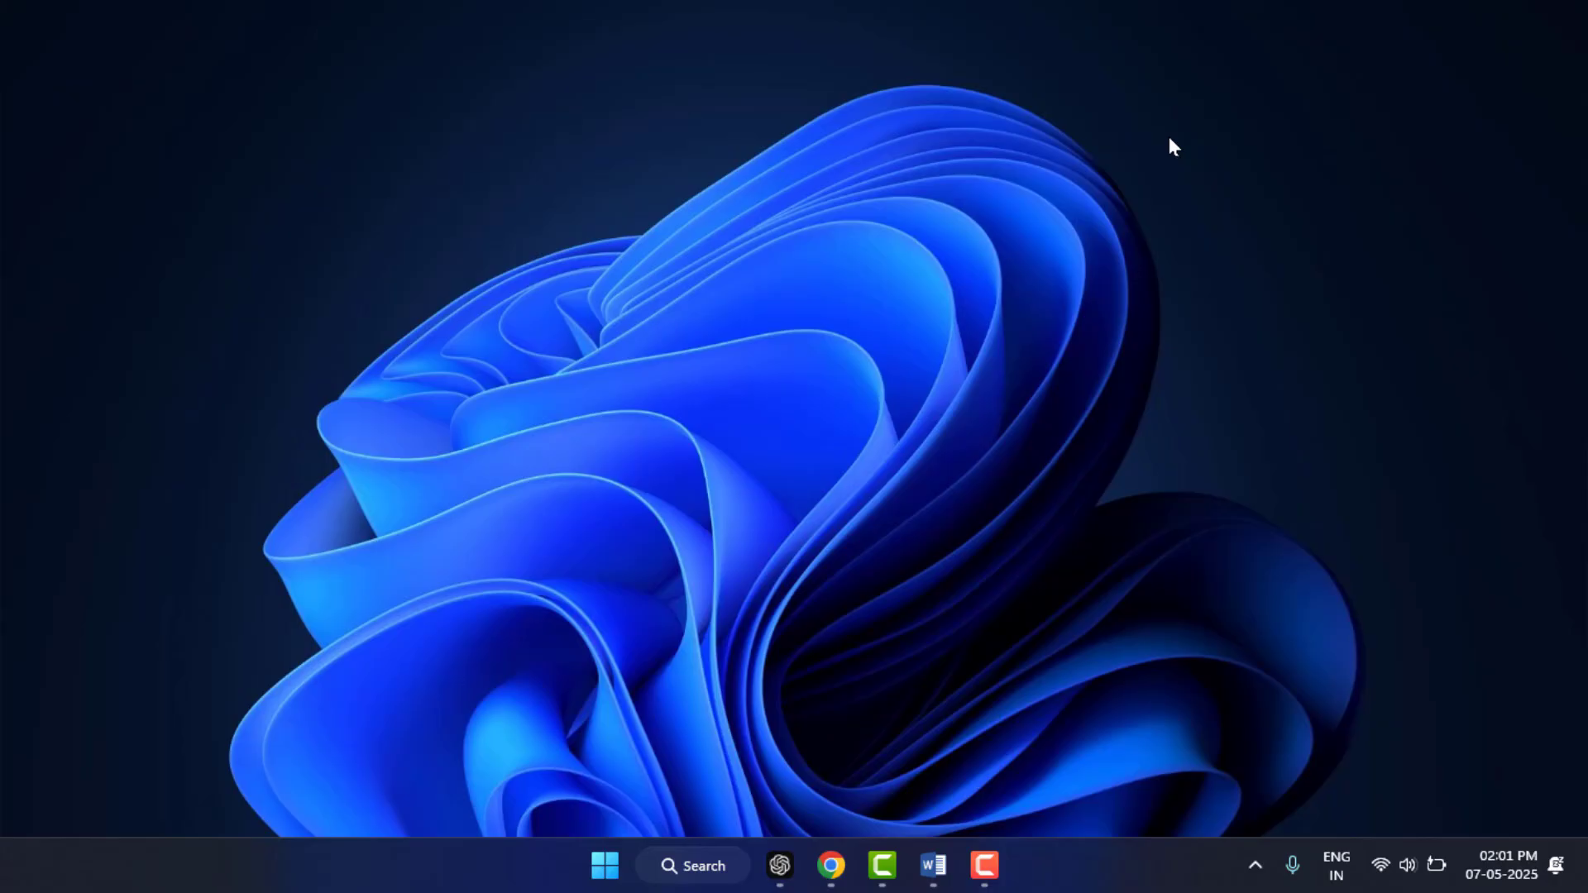
Step: Launch Device Manager from the Start button's system tools menu
right_click(603, 865)
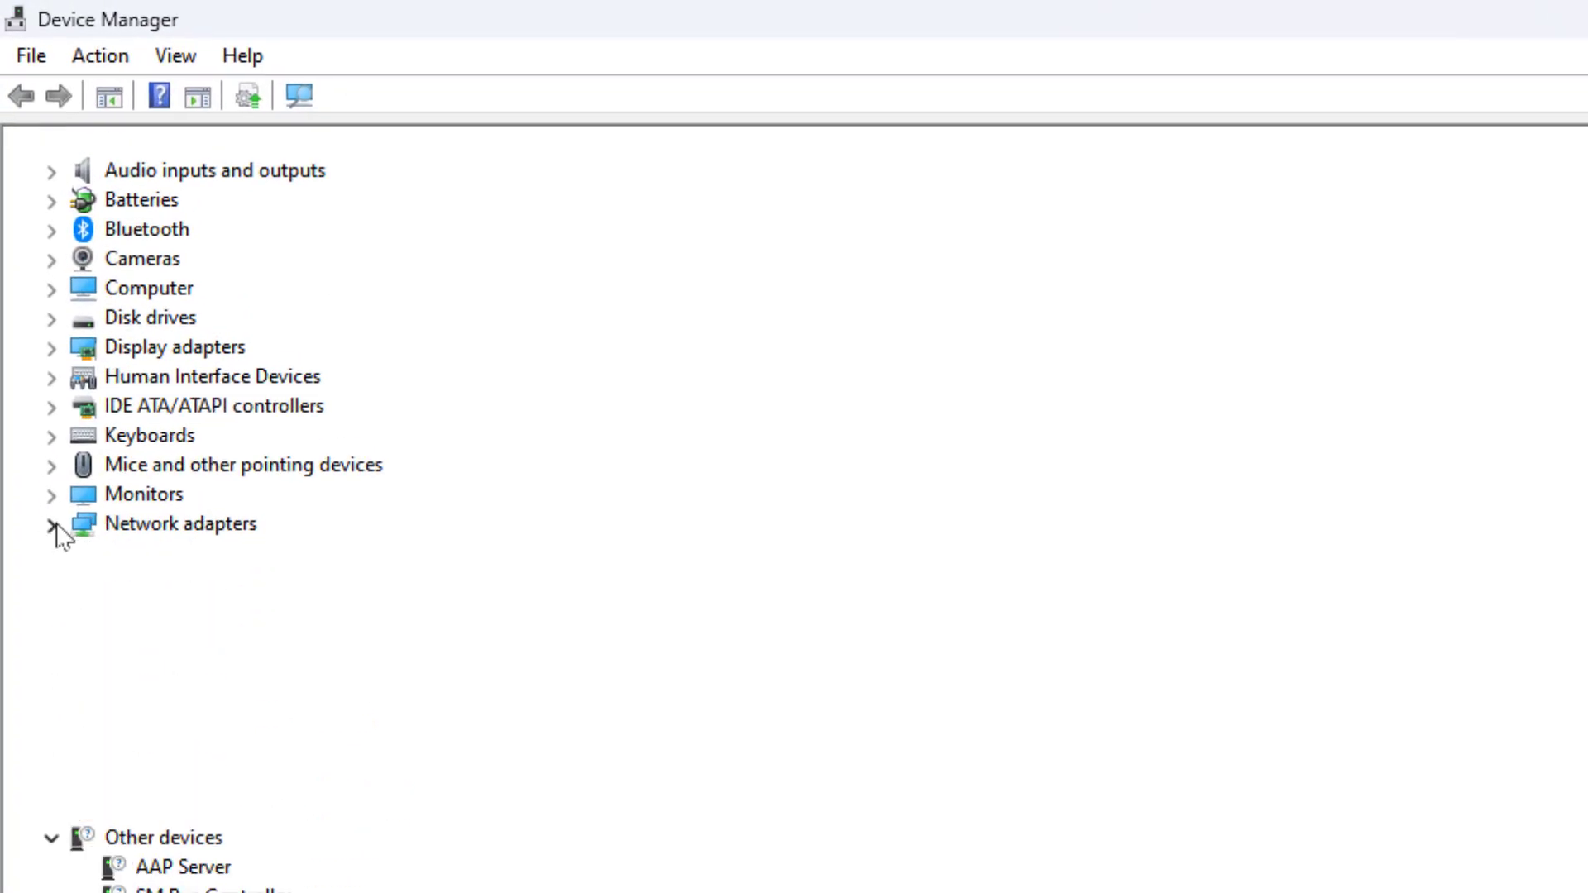
Step: Uncheck 'Allow the computer to turn off this device' for Microsoft Wi-Fi Direct Virtual Adapter #2 and confirm
click(49, 525)
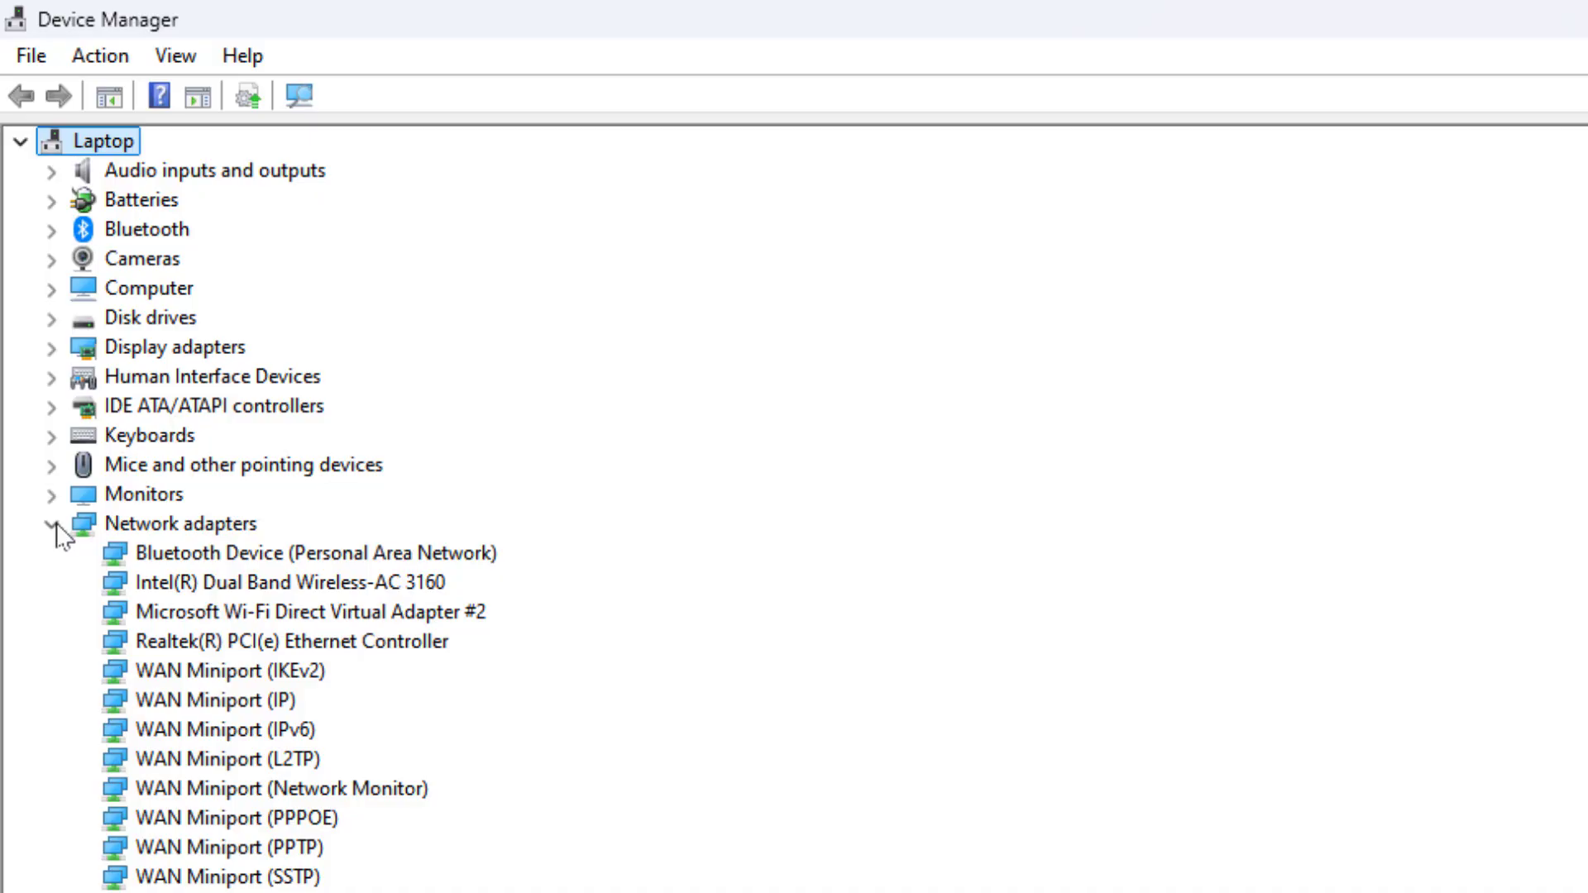
right_click(300, 552)
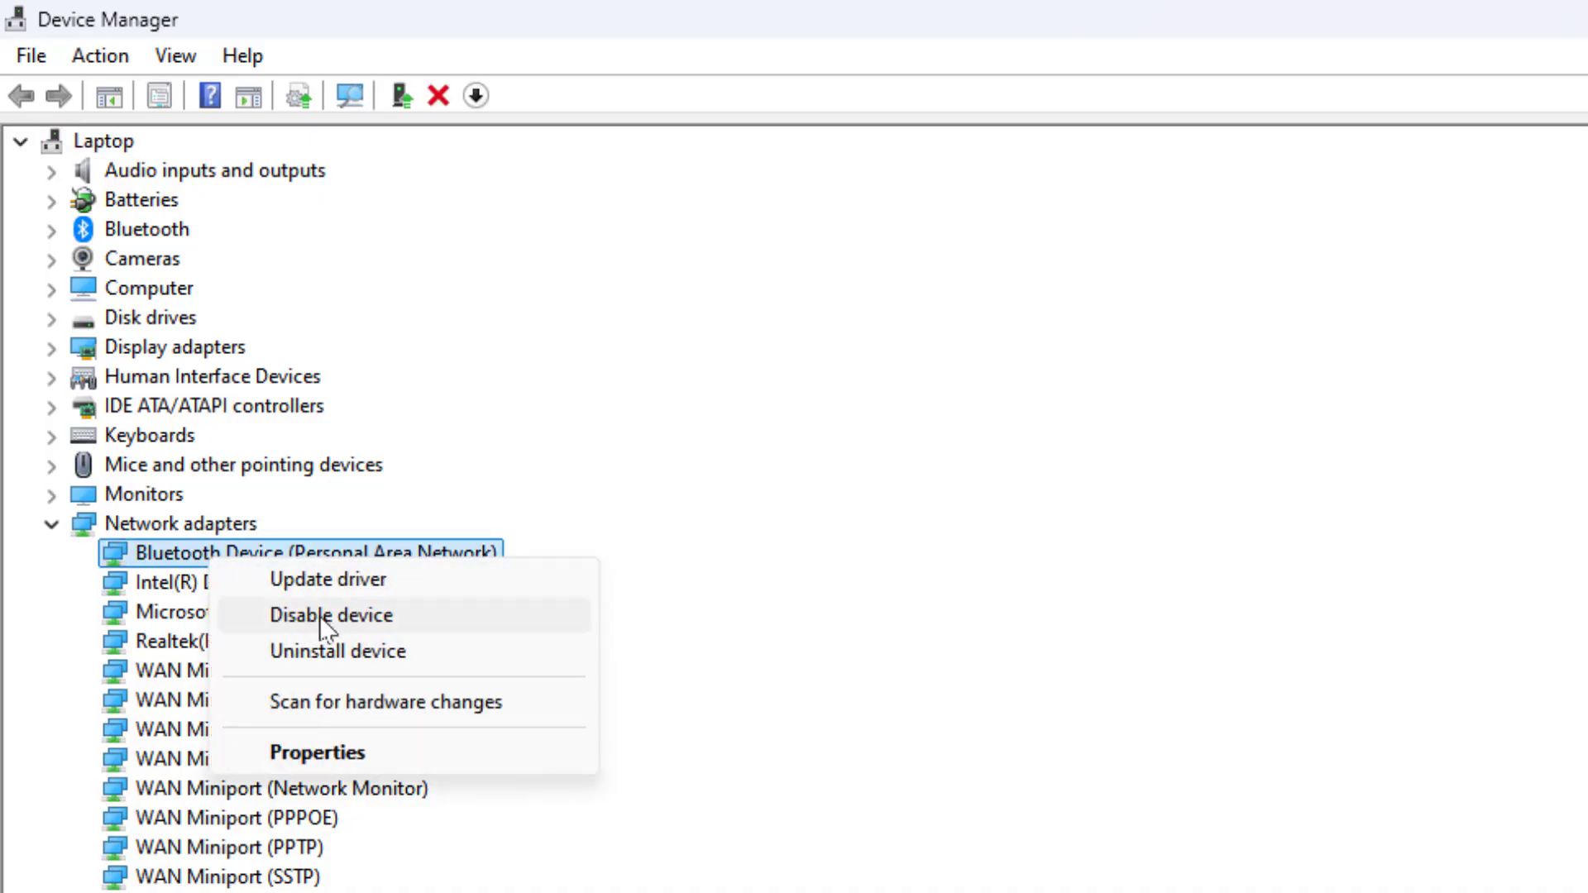
click(316, 751)
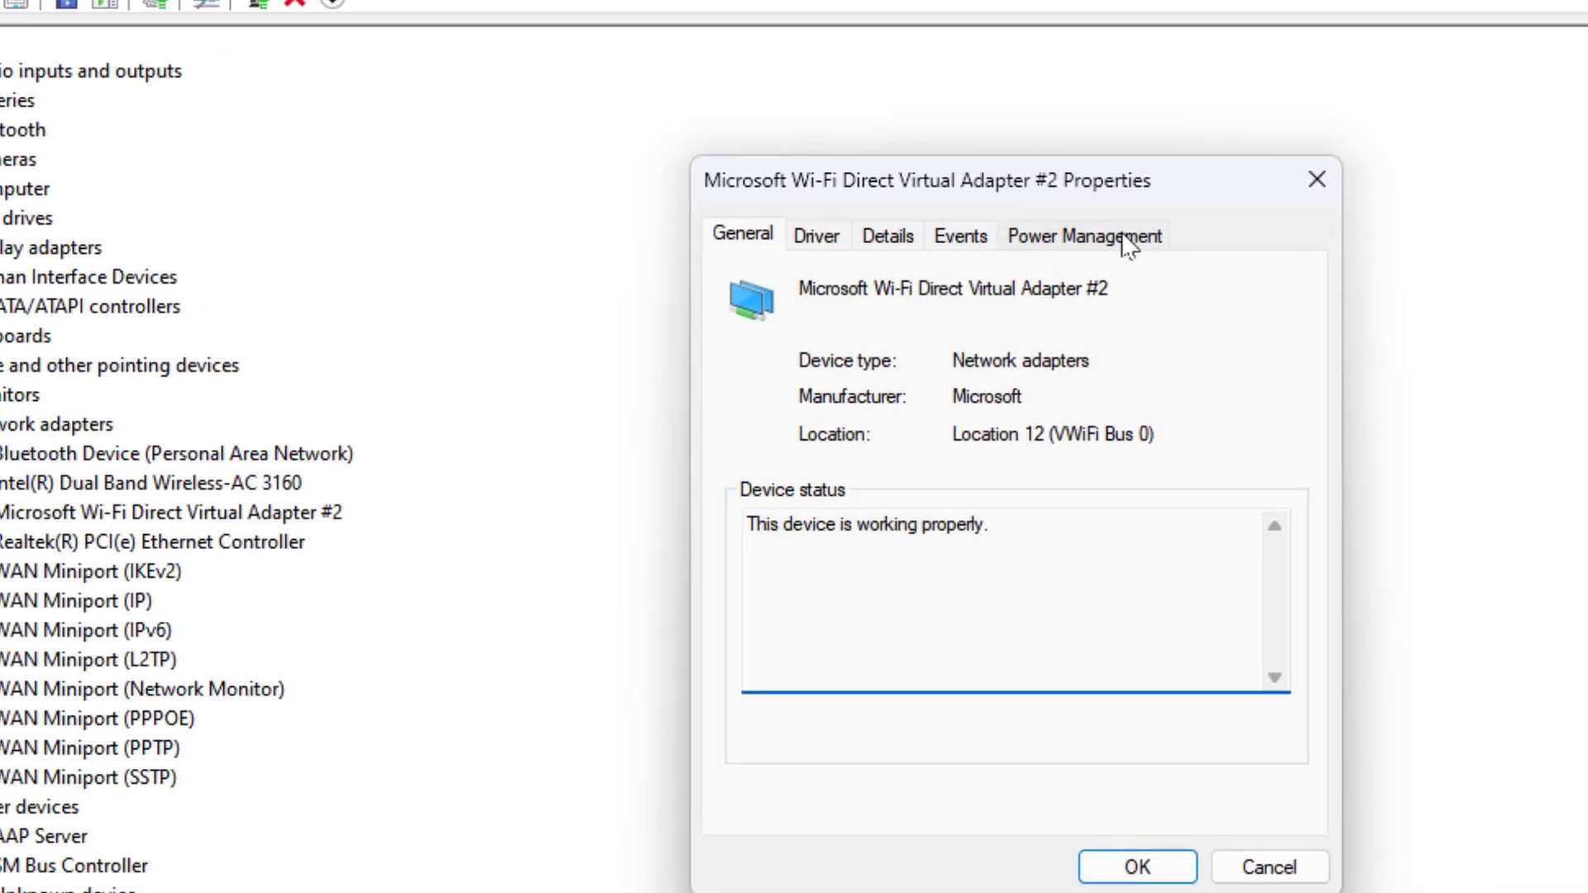
click(1081, 236)
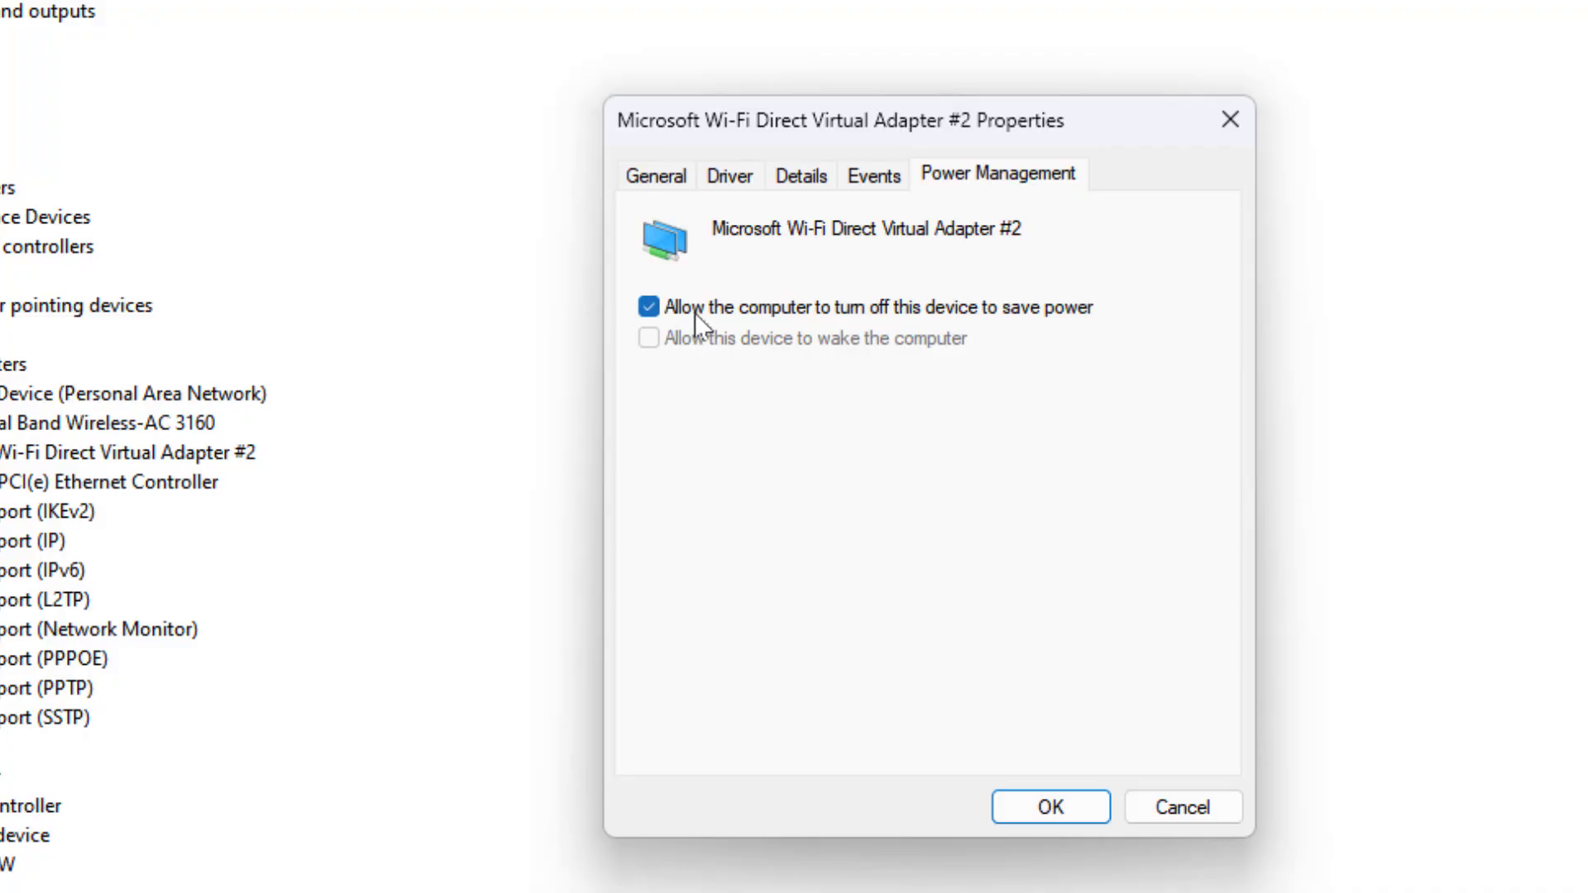
click(647, 307)
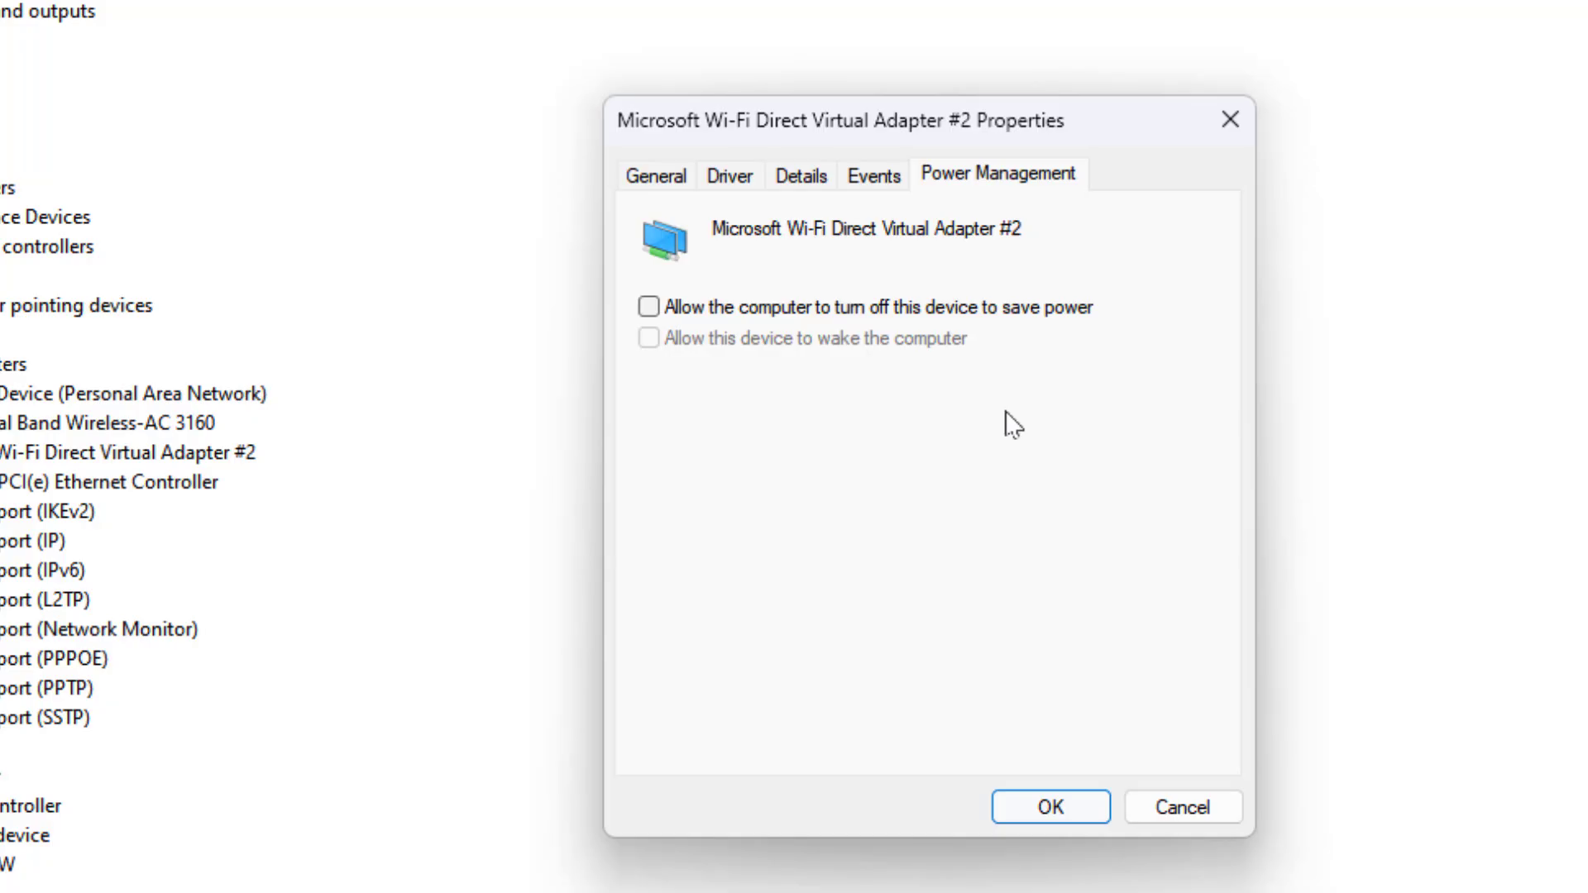
click(1181, 806)
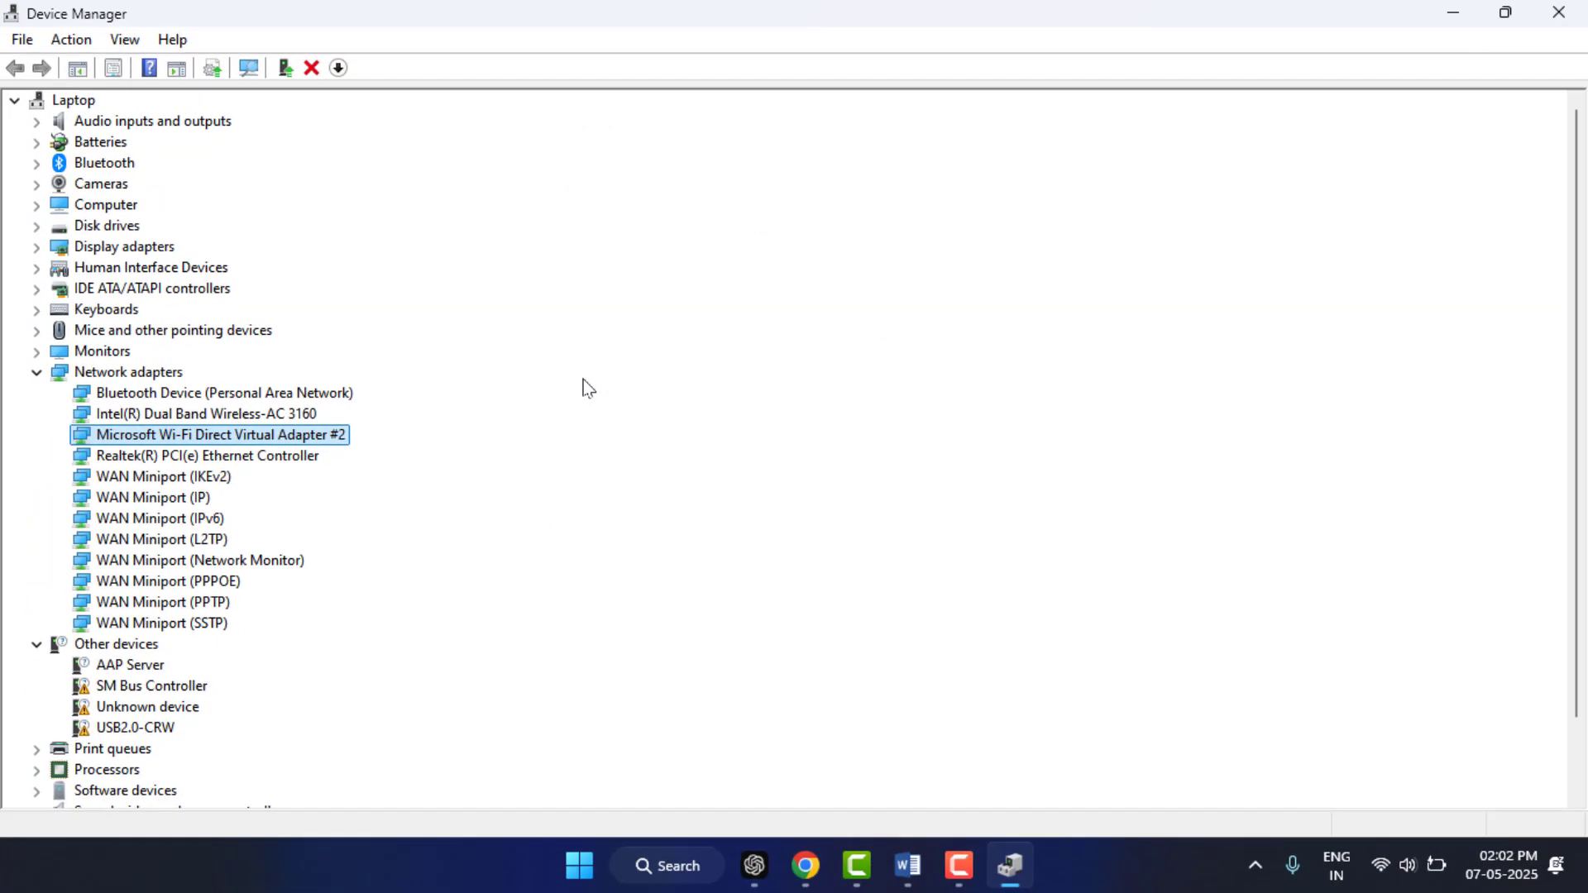
mouse_move(200, 521)
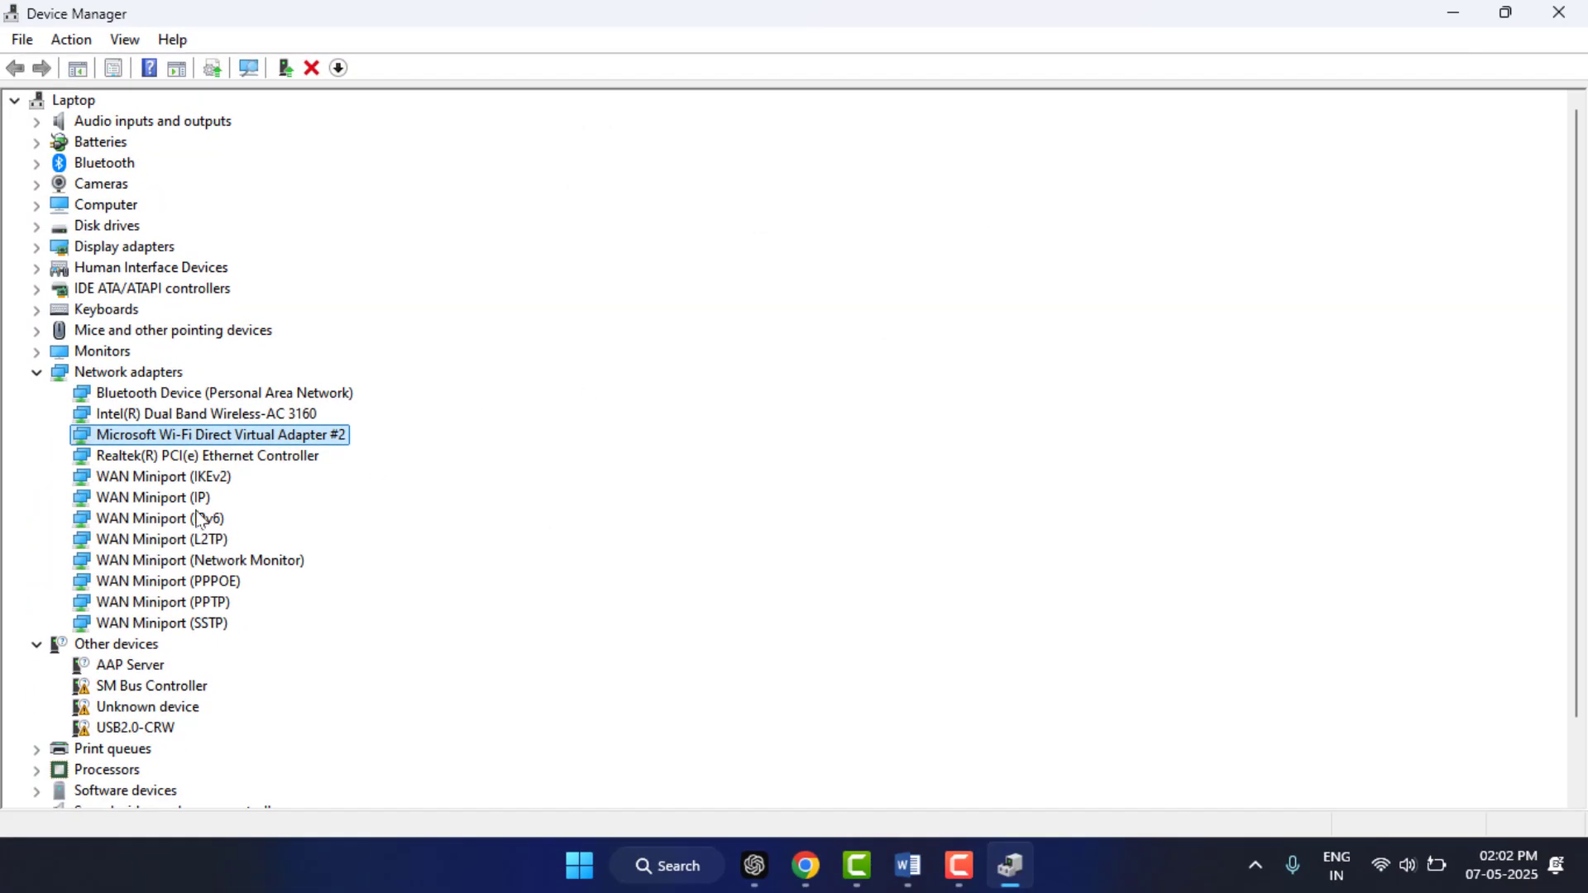
Step: Update the NVIDIA GeForce 920M driver by searching automatically for drivers
right_click(159, 517)
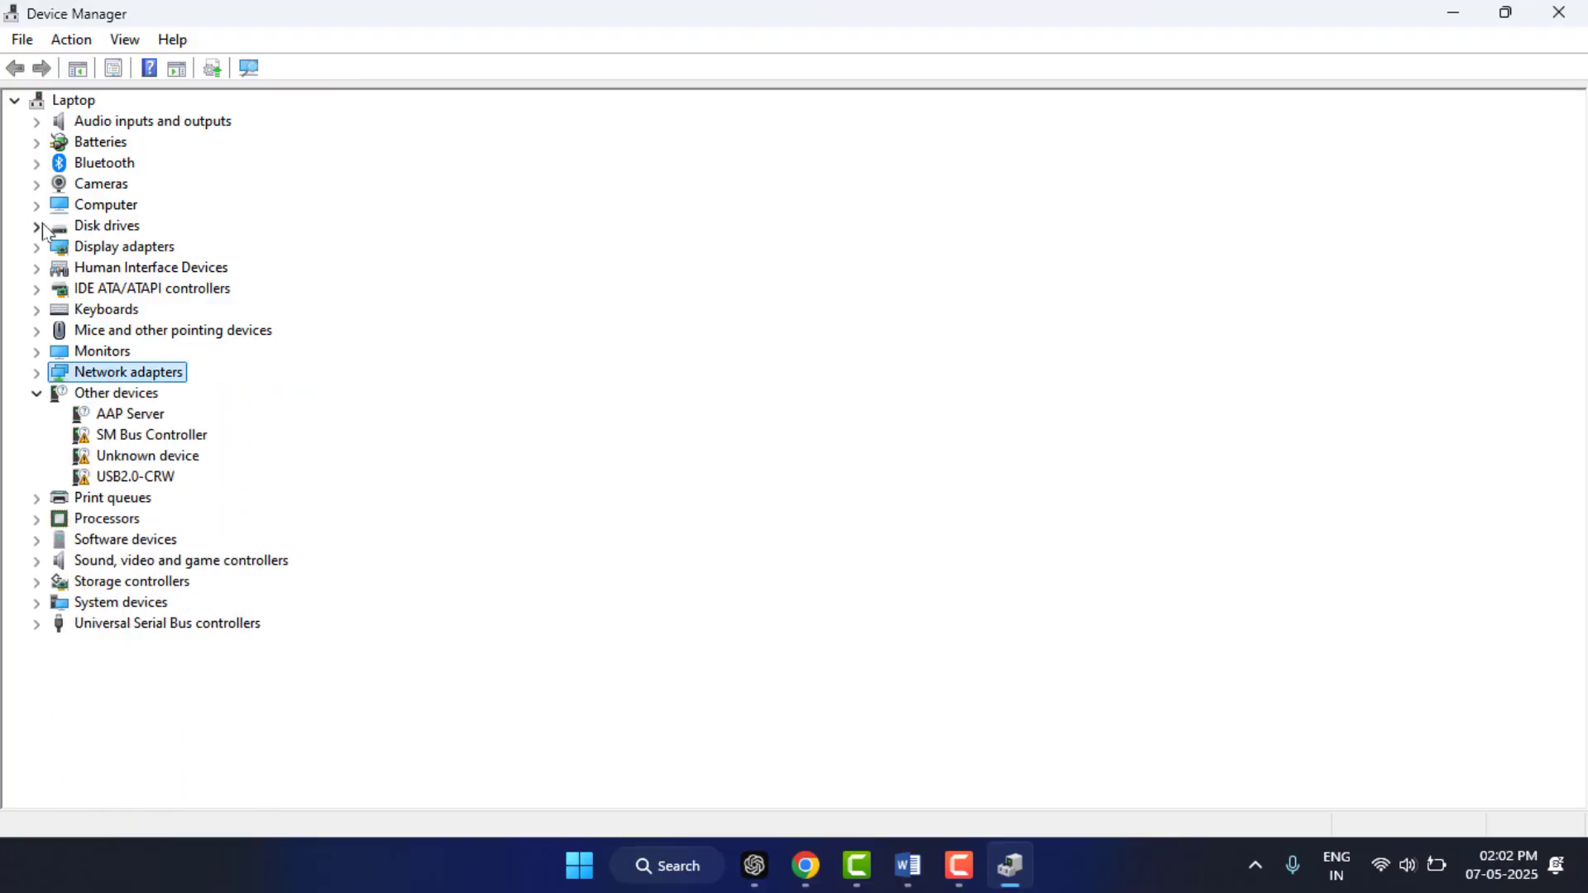
click(37, 247)
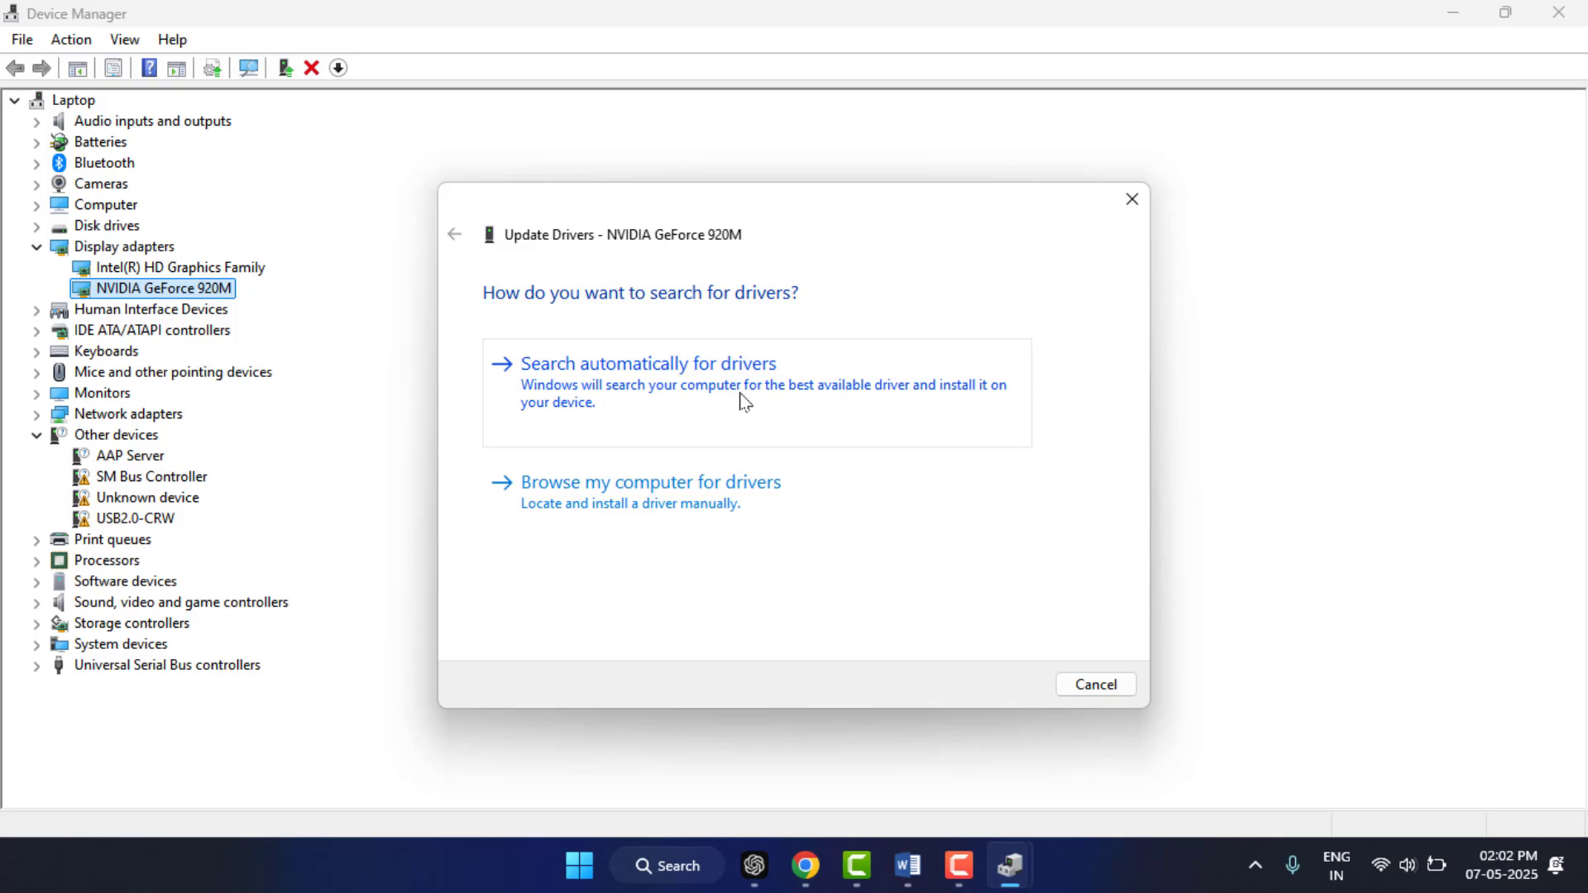
click(1132, 199)
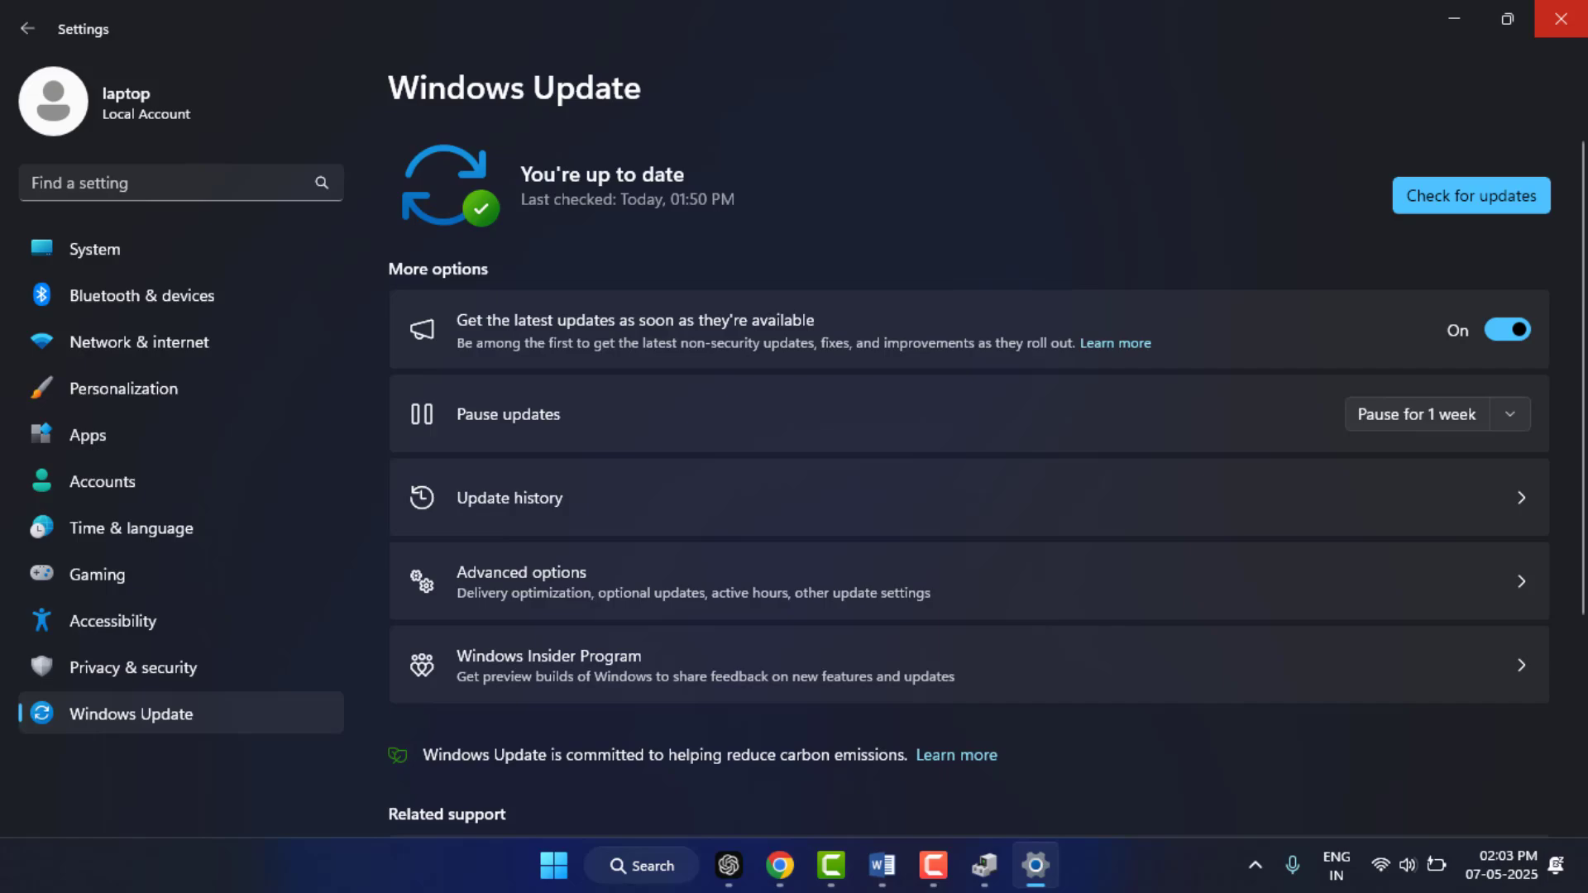
mouse_move(1562, 18)
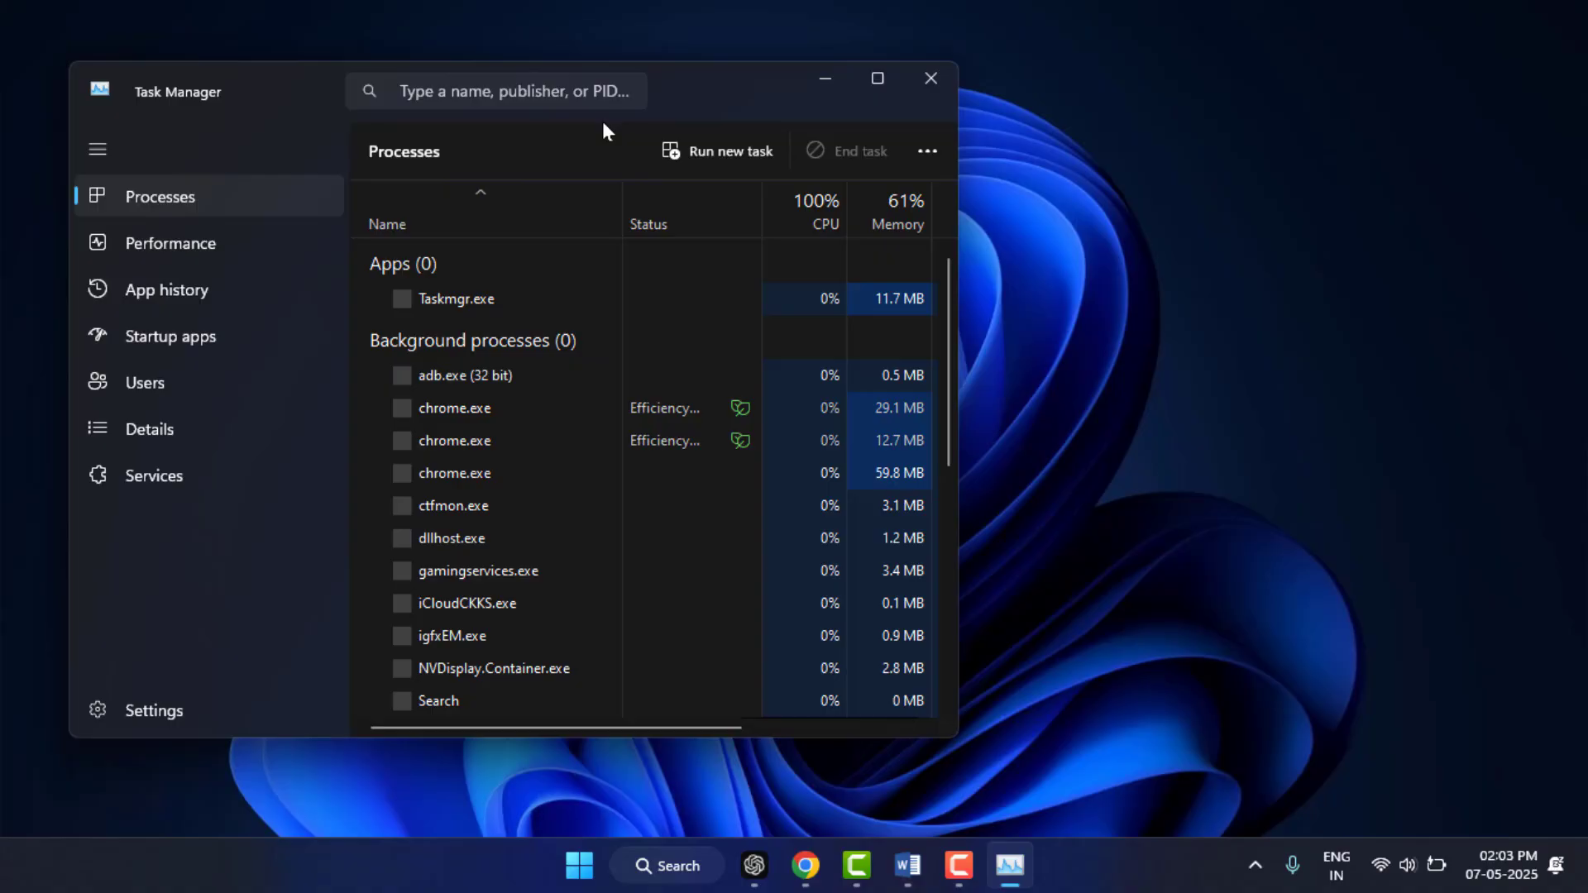
Step: Check the Startup apps list and the Enable/Disable options for the iCloud entry
right_click(461, 297)
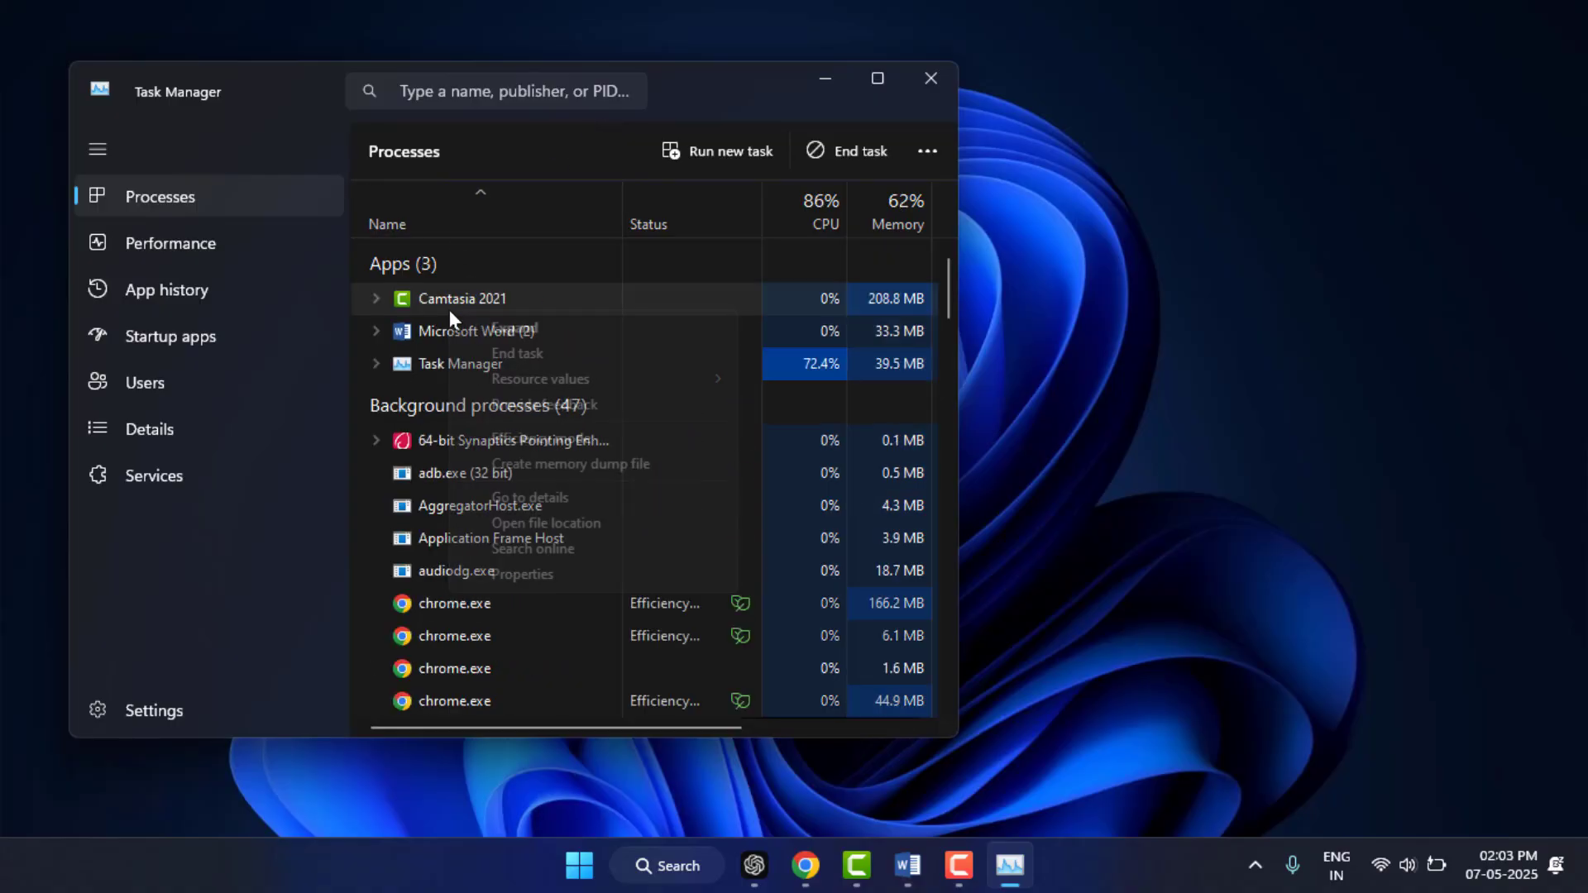
right_click(462, 298)
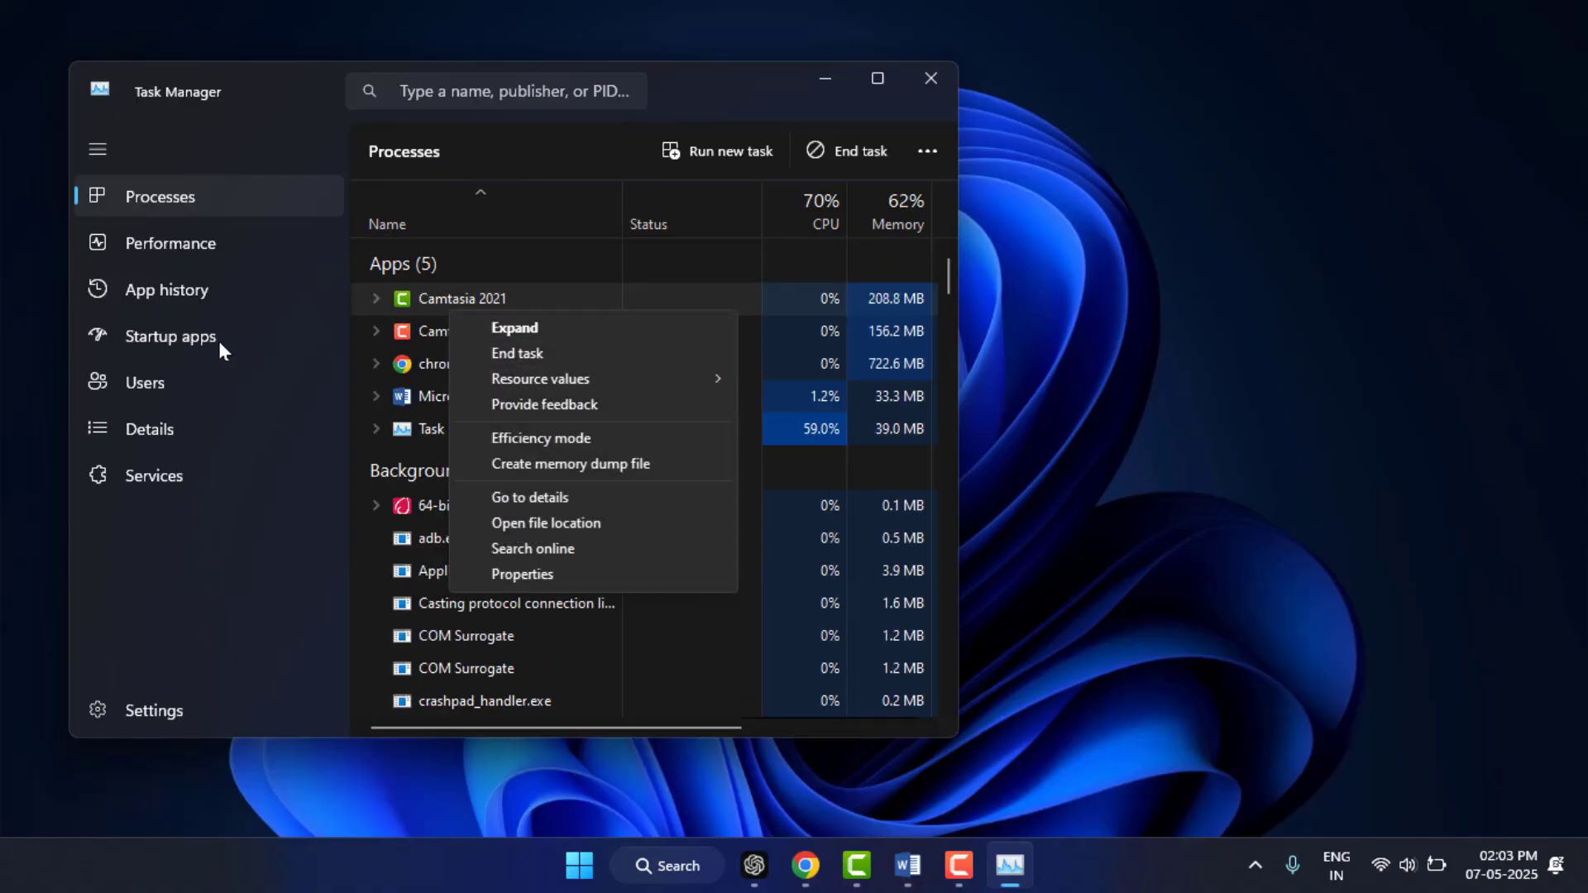
click(168, 335)
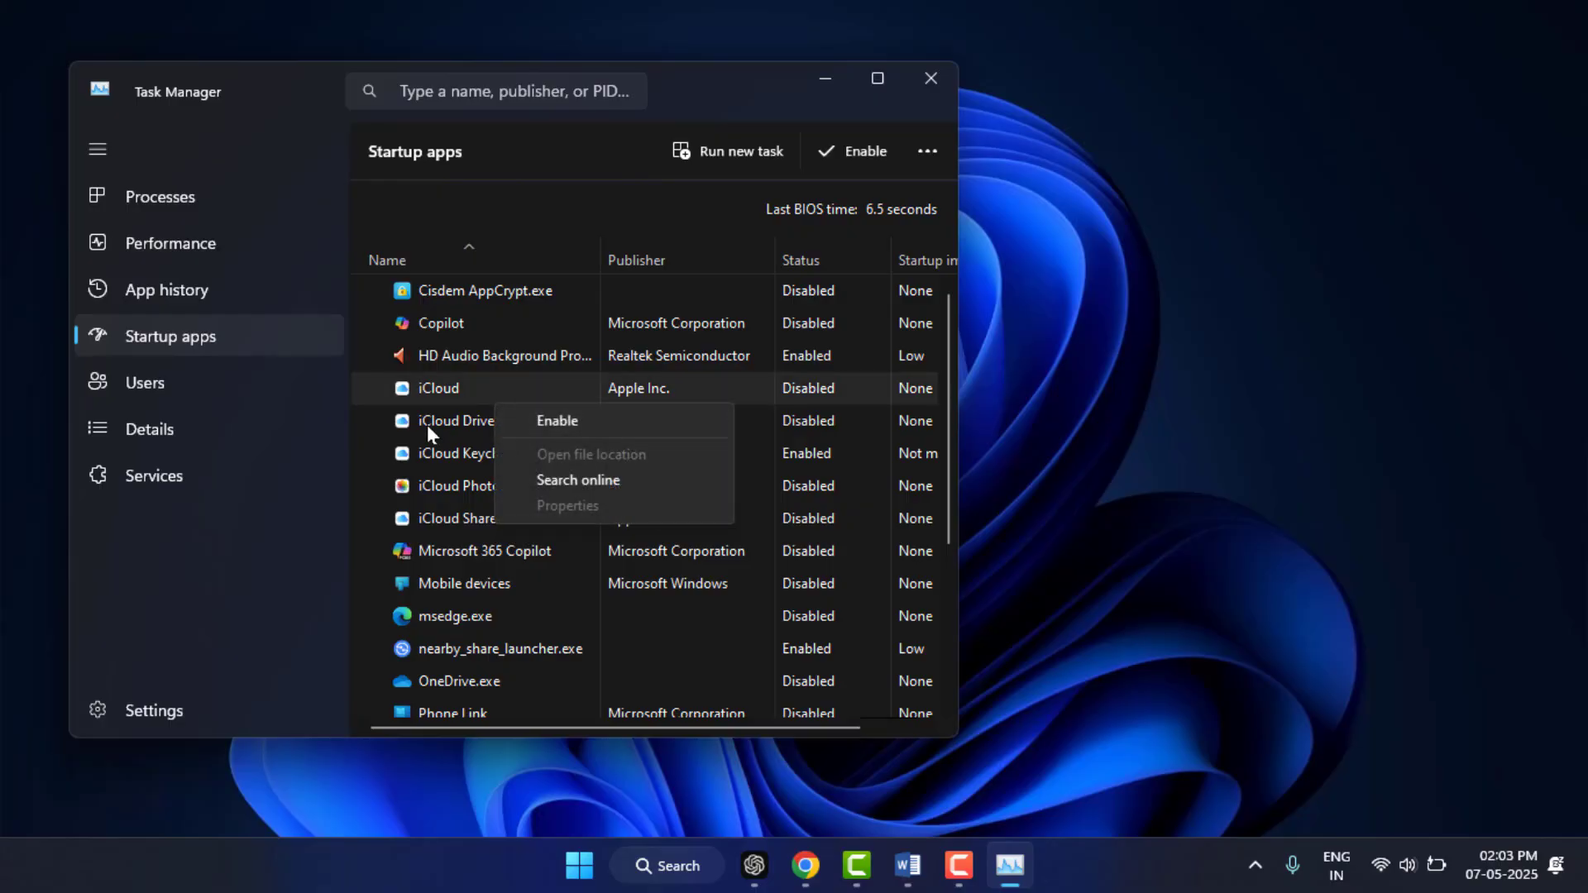
right_click(440, 322)
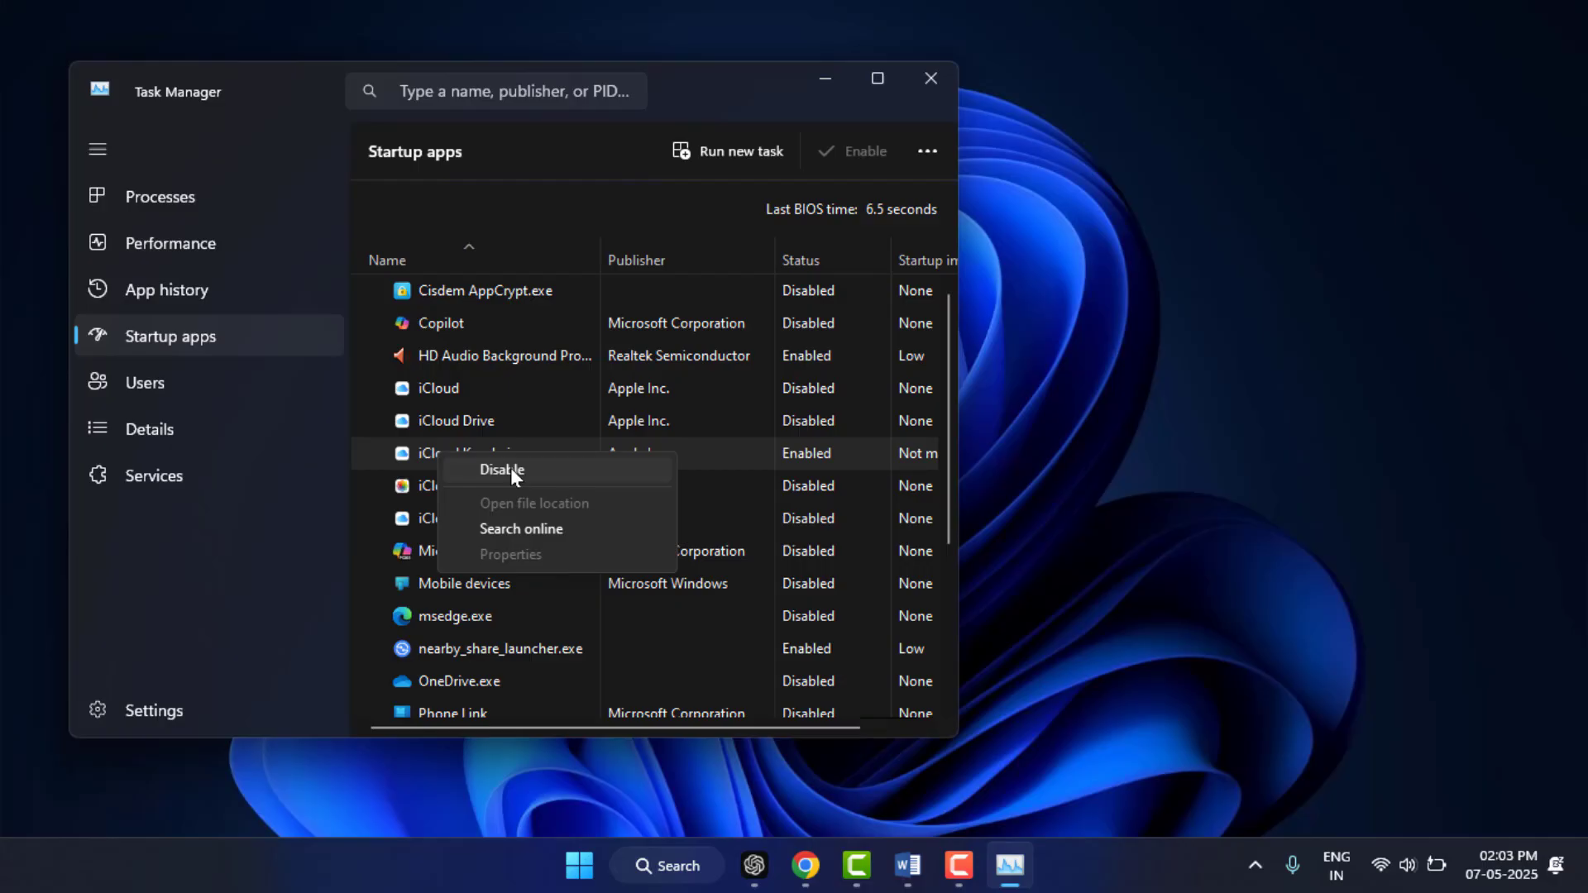
mouse_move(524, 379)
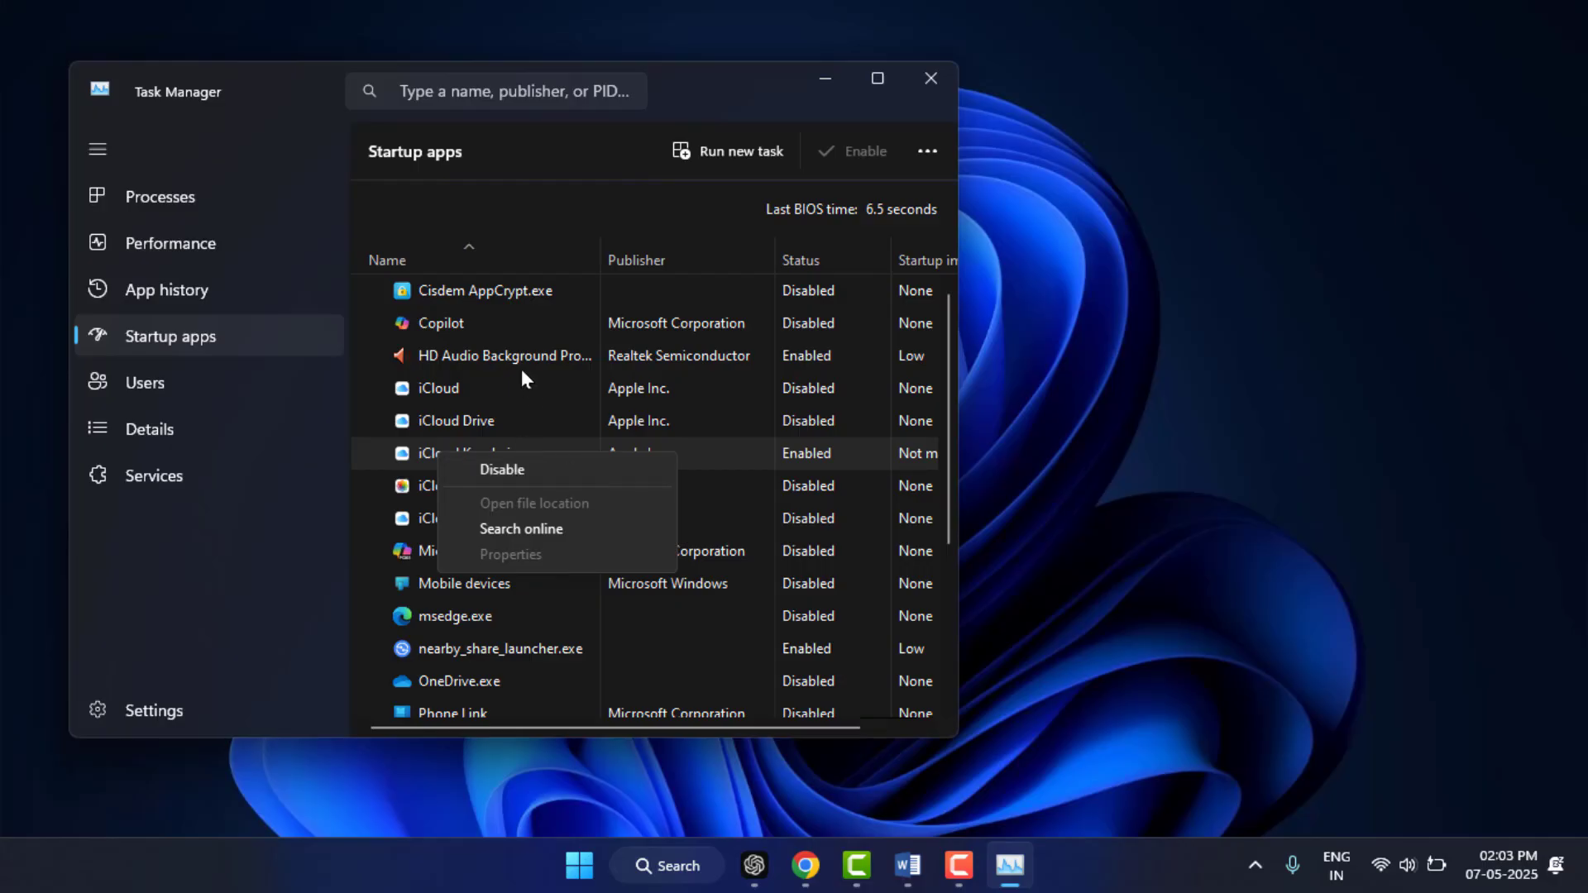
mouse_move(1015, 80)
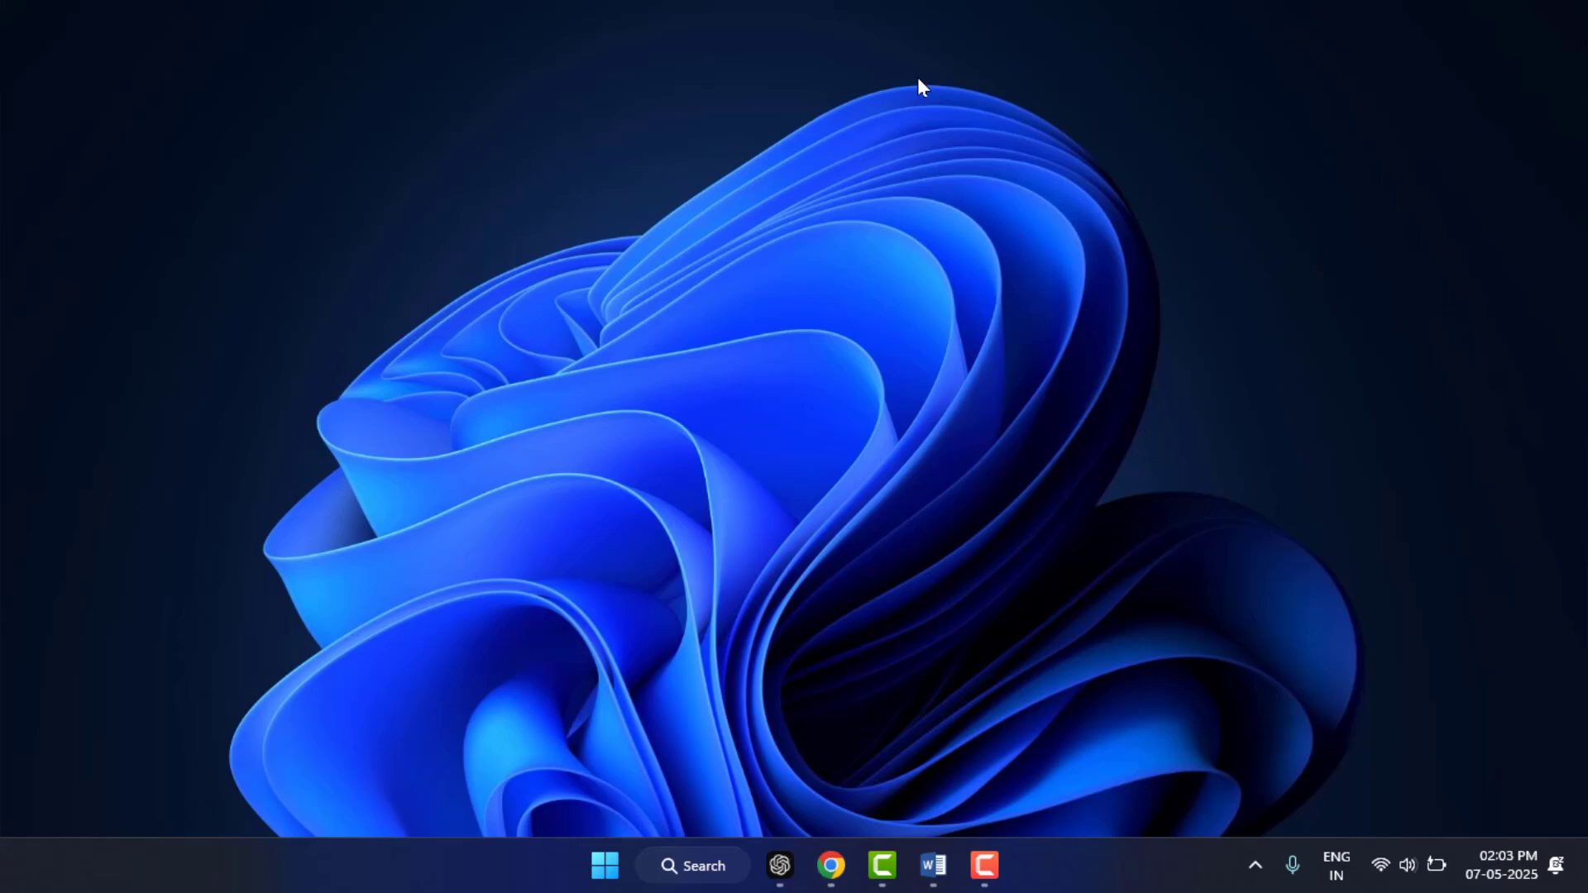
Step: Go to Settings > System > Troubleshoot > Other troubleshooters
click(1009, 865)
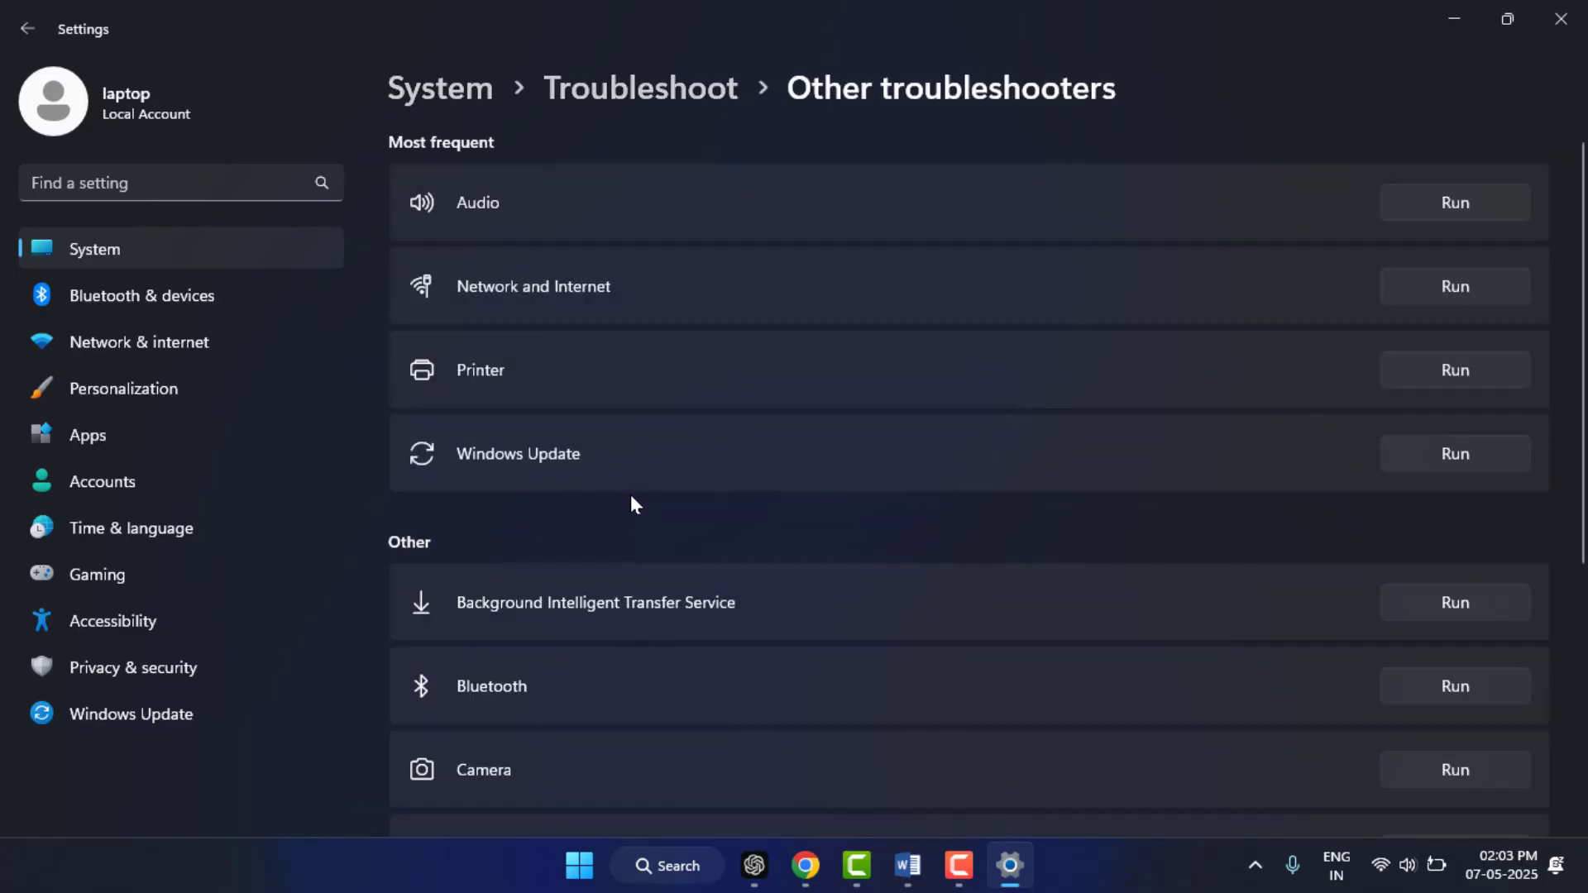
Step: Scroll through the Other troubleshooters list, then close Settings
scroll(down, 3)
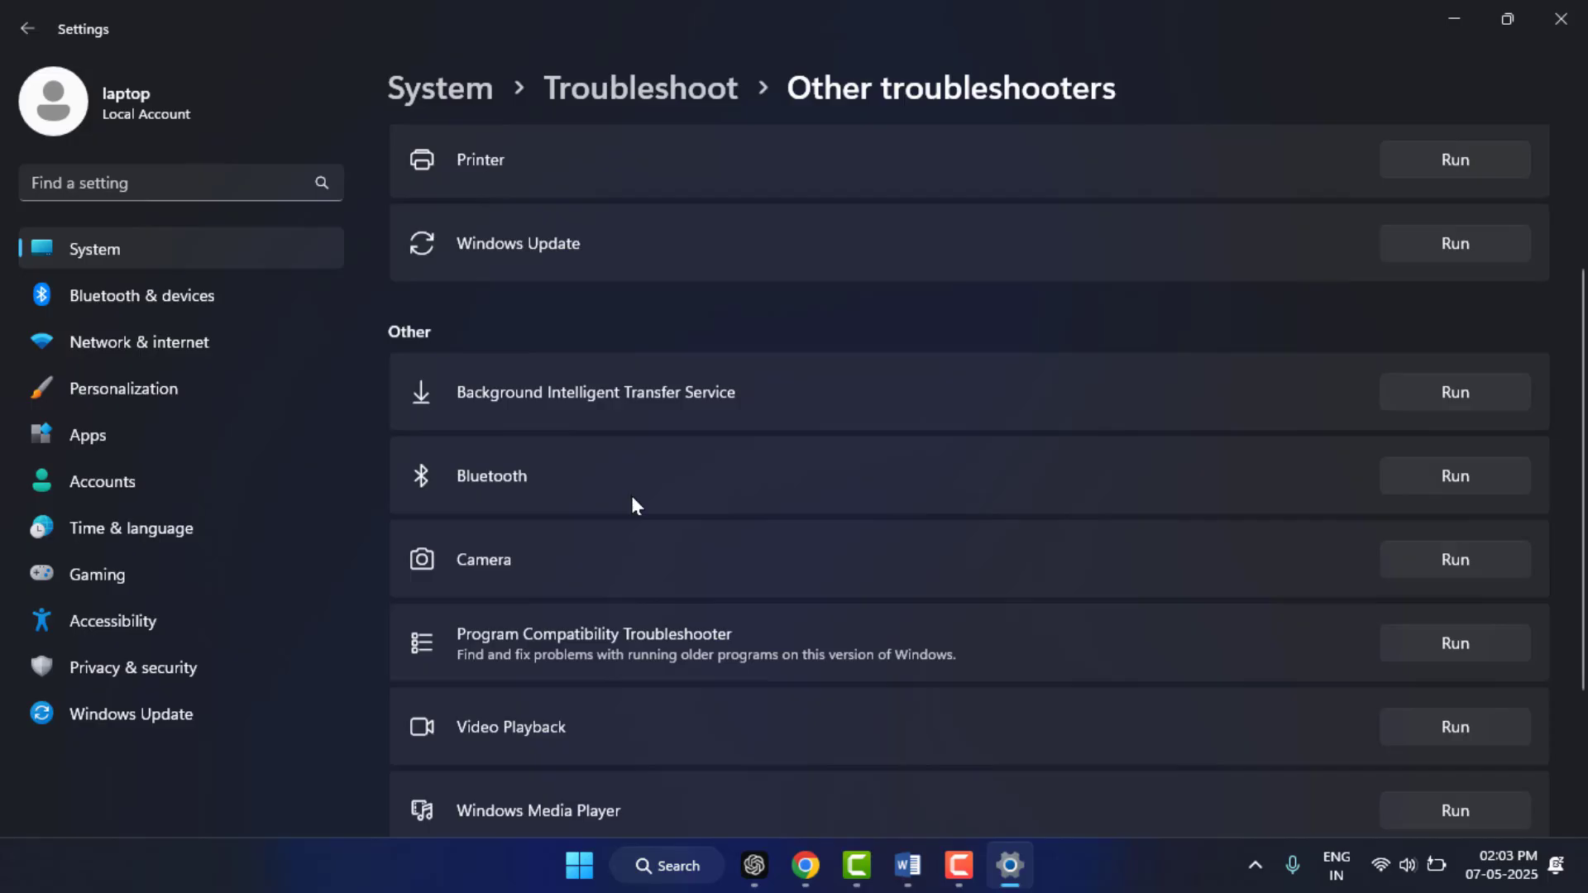
scroll(down, 3)
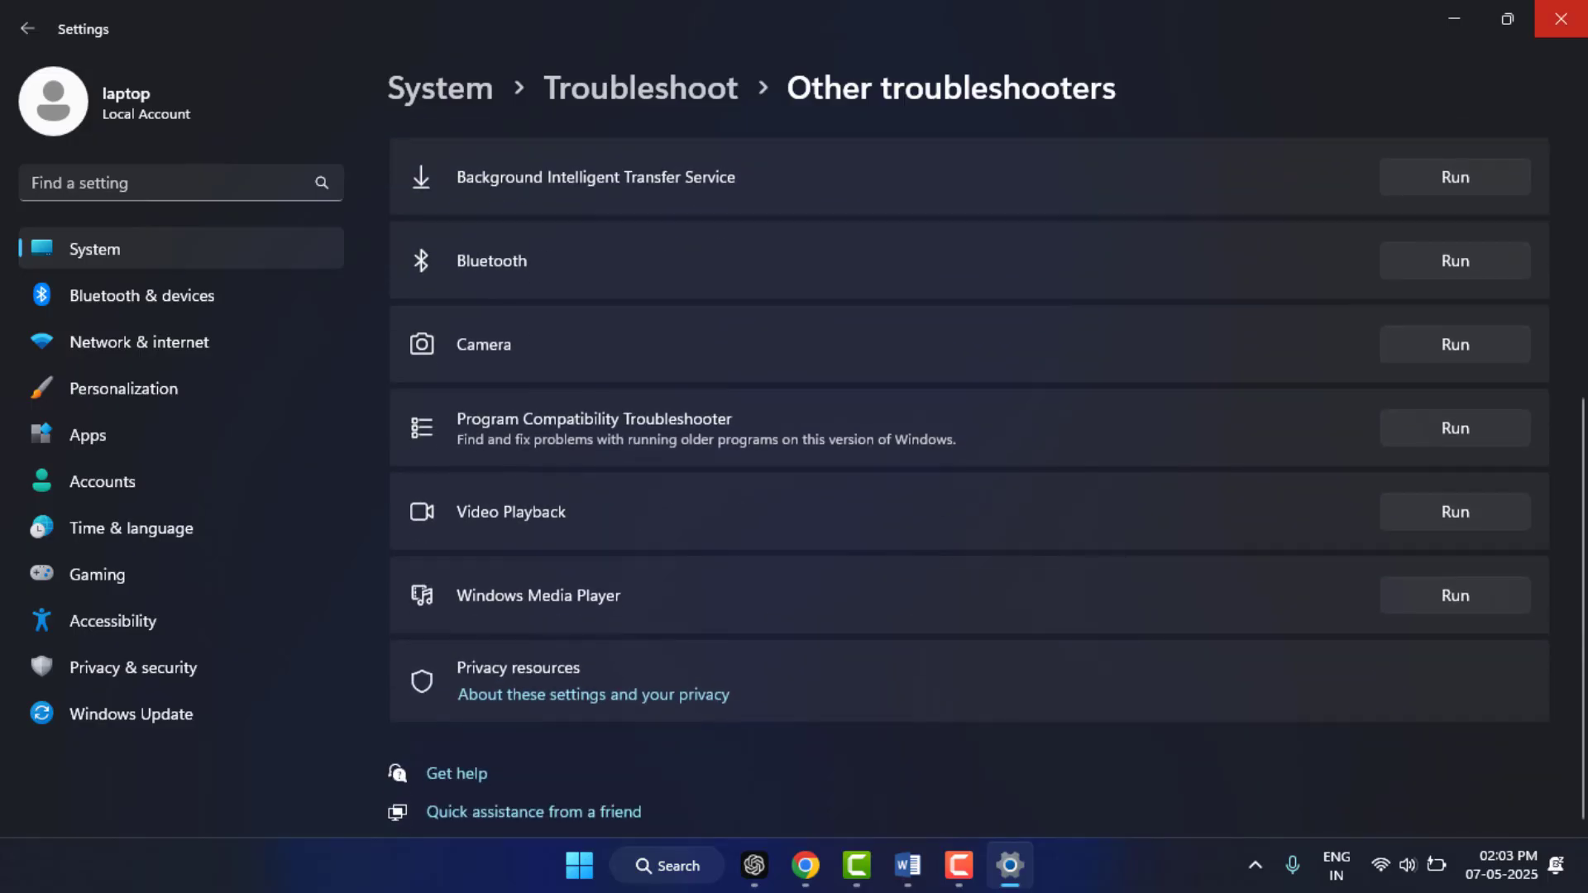
click(1560, 18)
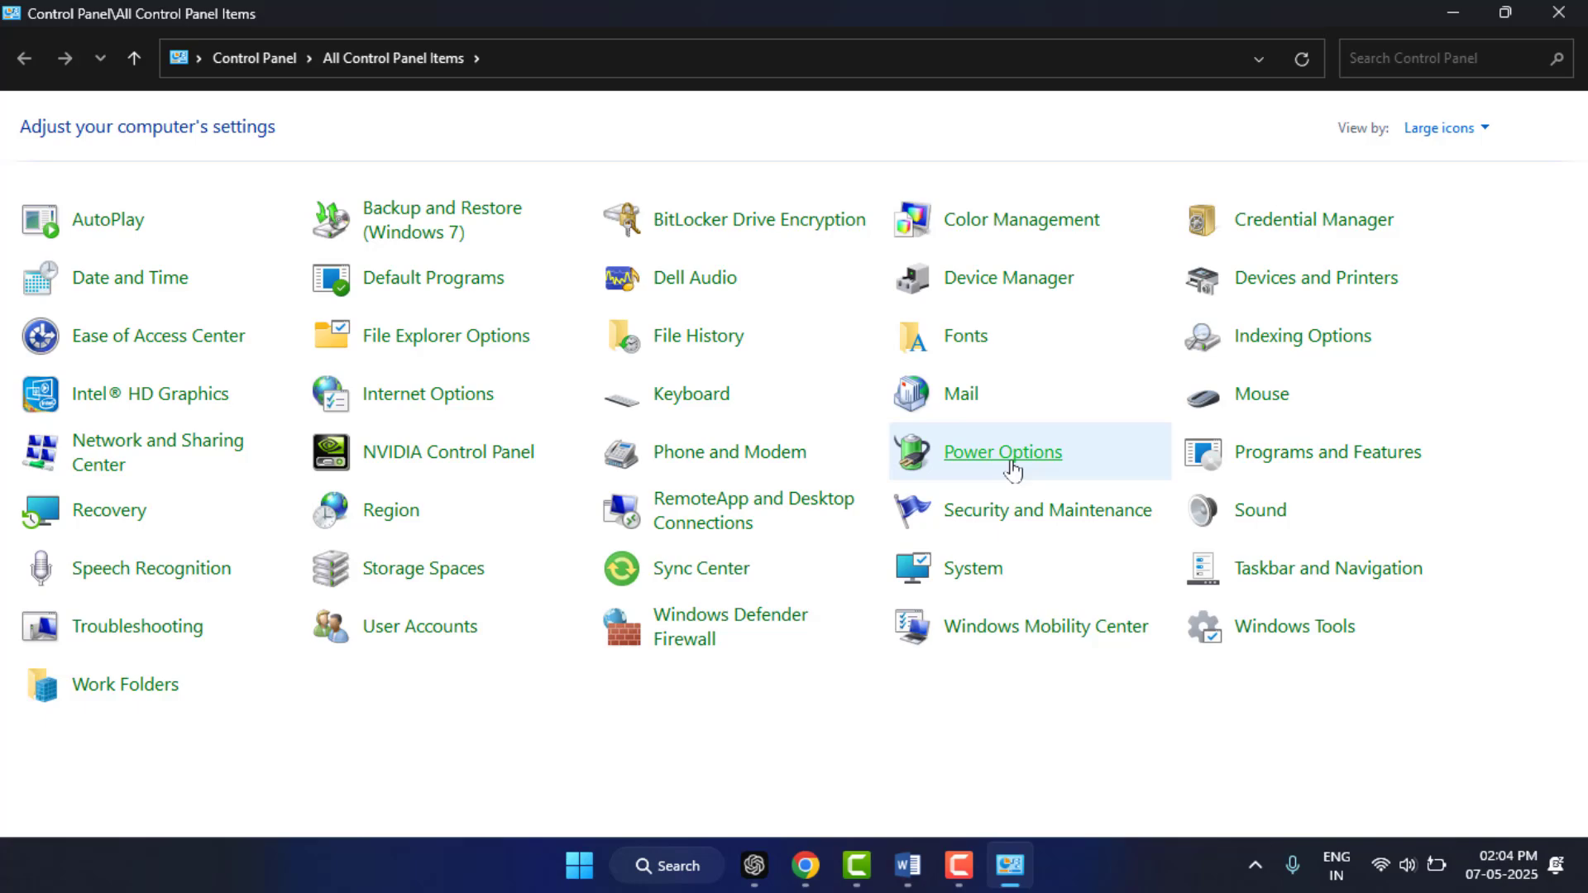
Step: View 'Choose what the power buttons do' with the fast startup checkbox, then close the window
click(1002, 451)
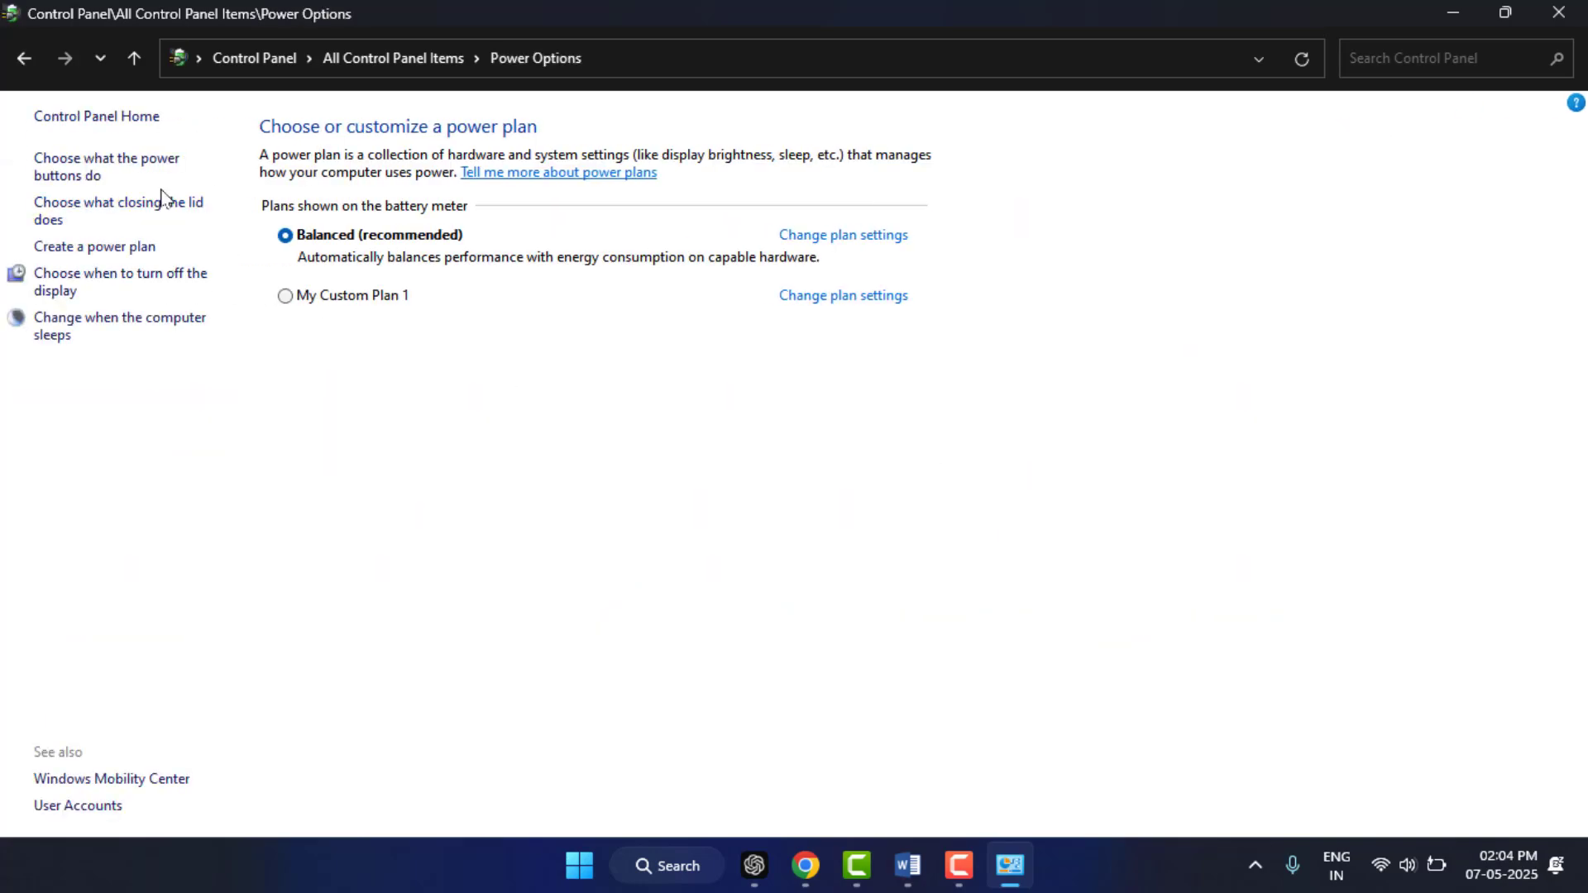
mouse_move(94, 247)
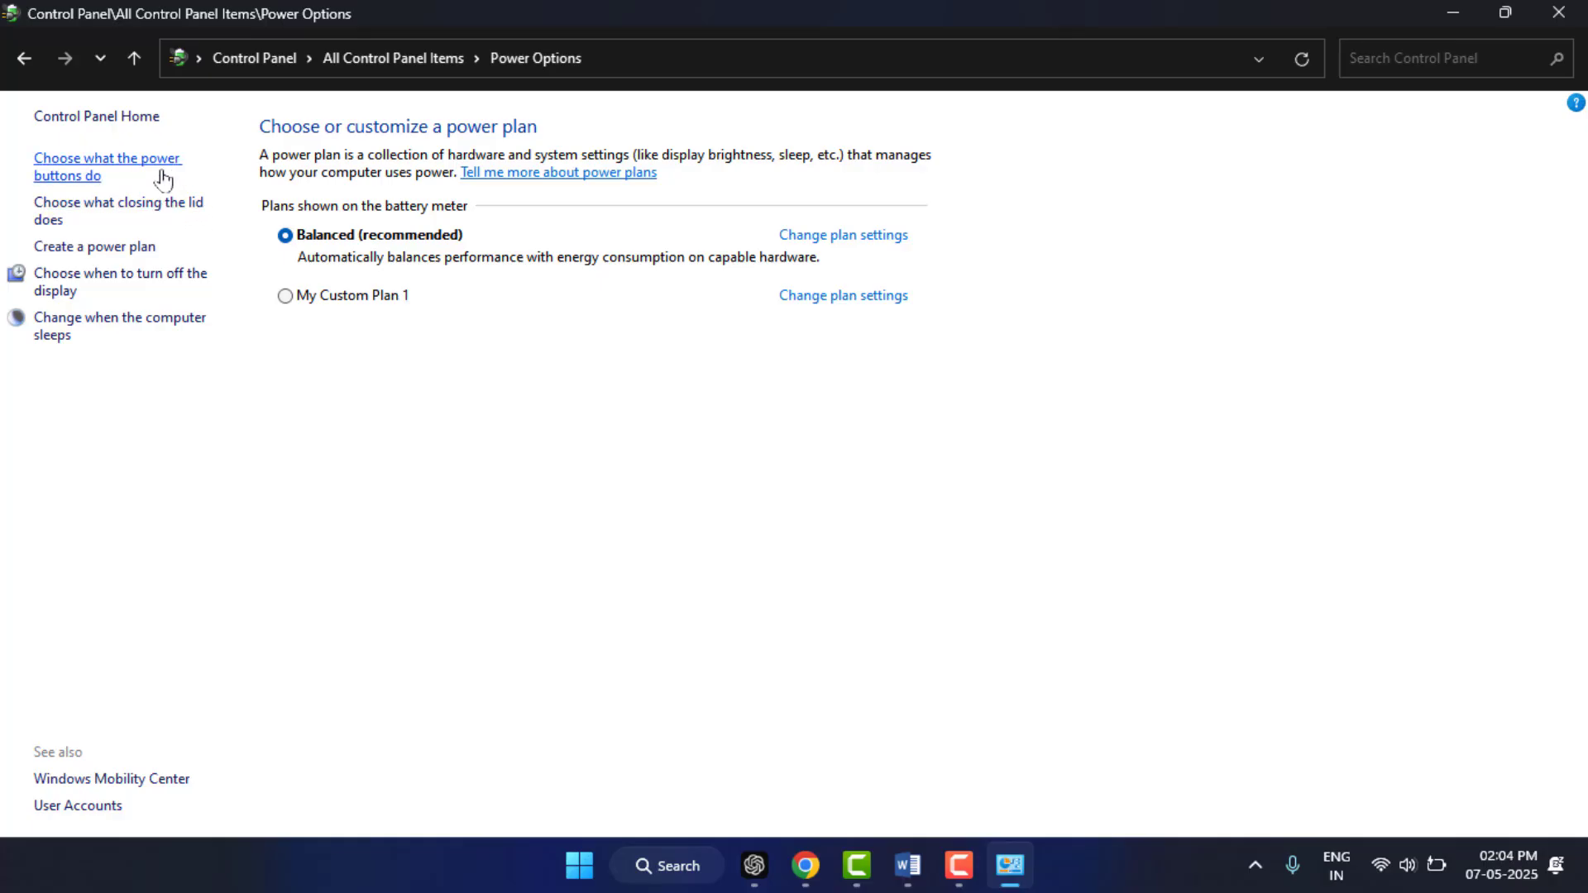
click(106, 166)
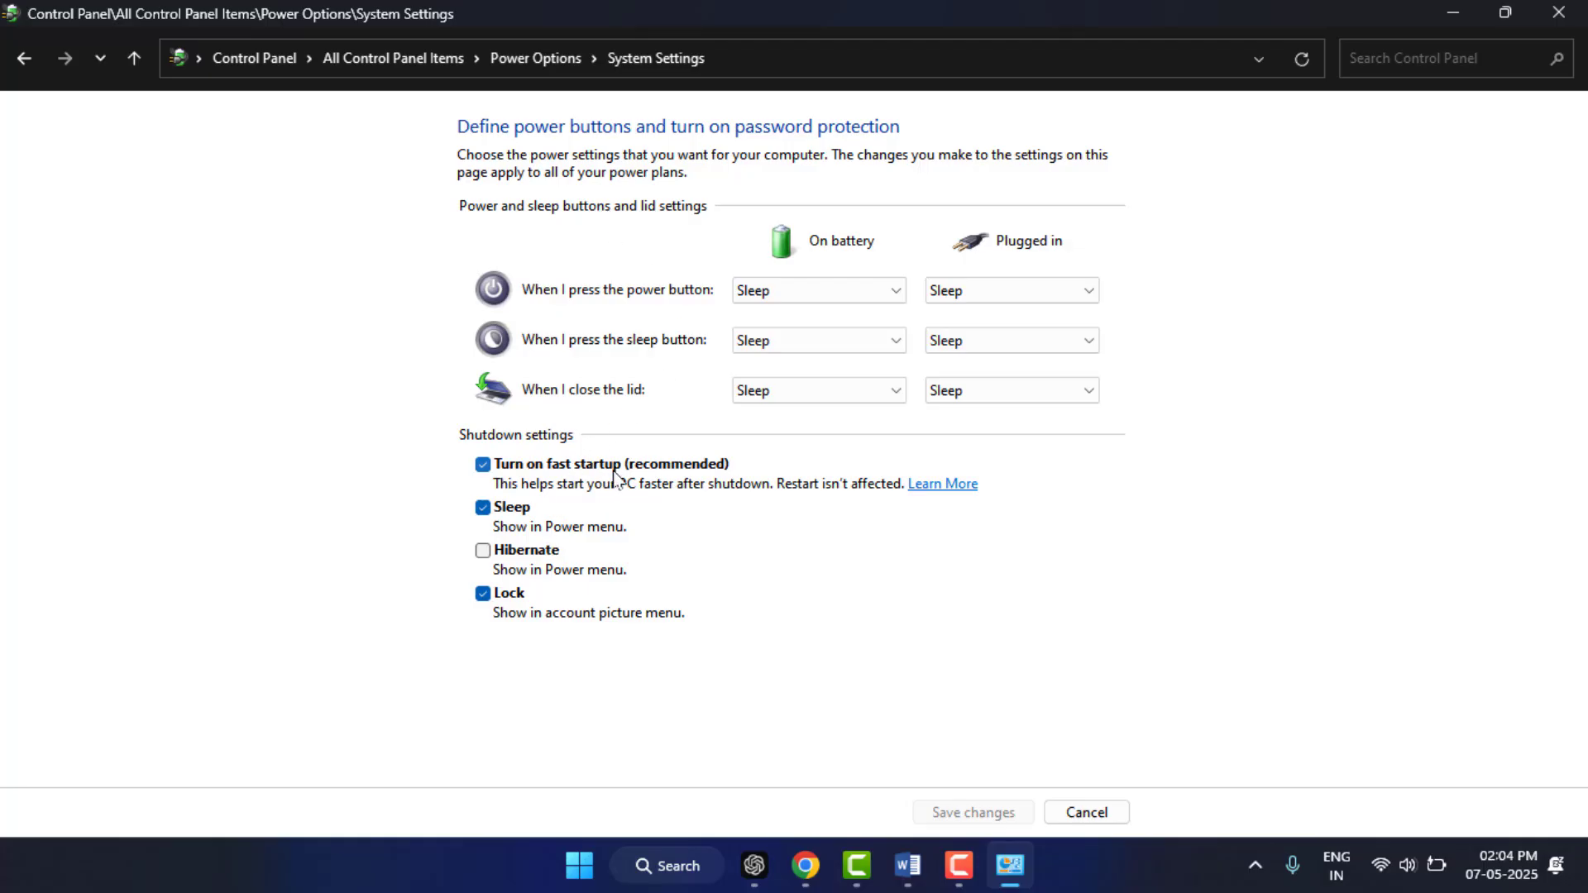
mouse_move(625, 477)
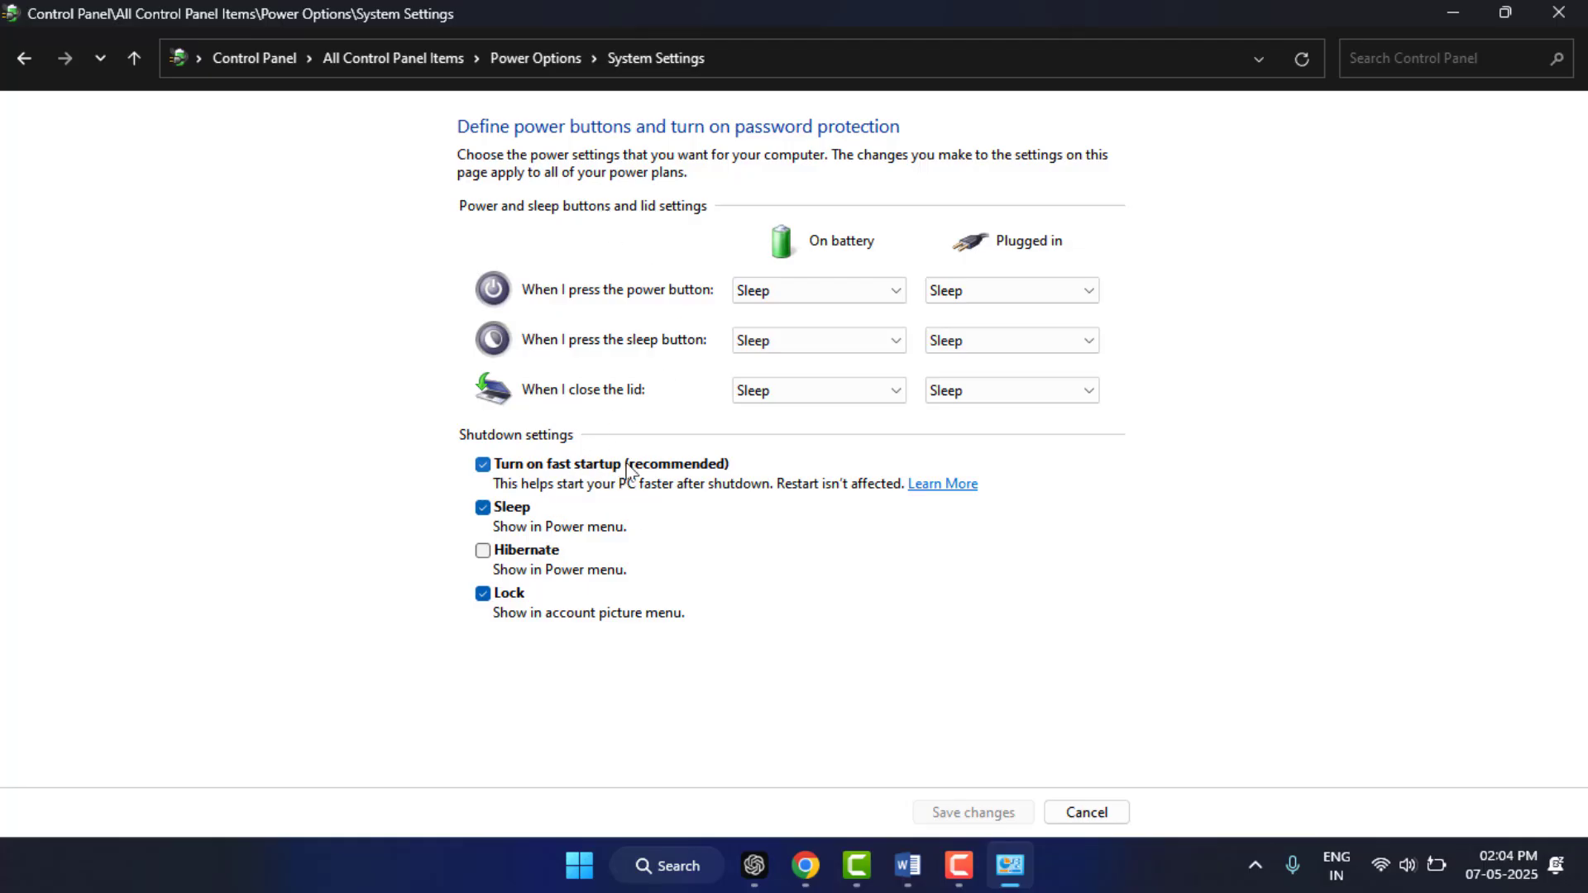
mouse_move(859, 791)
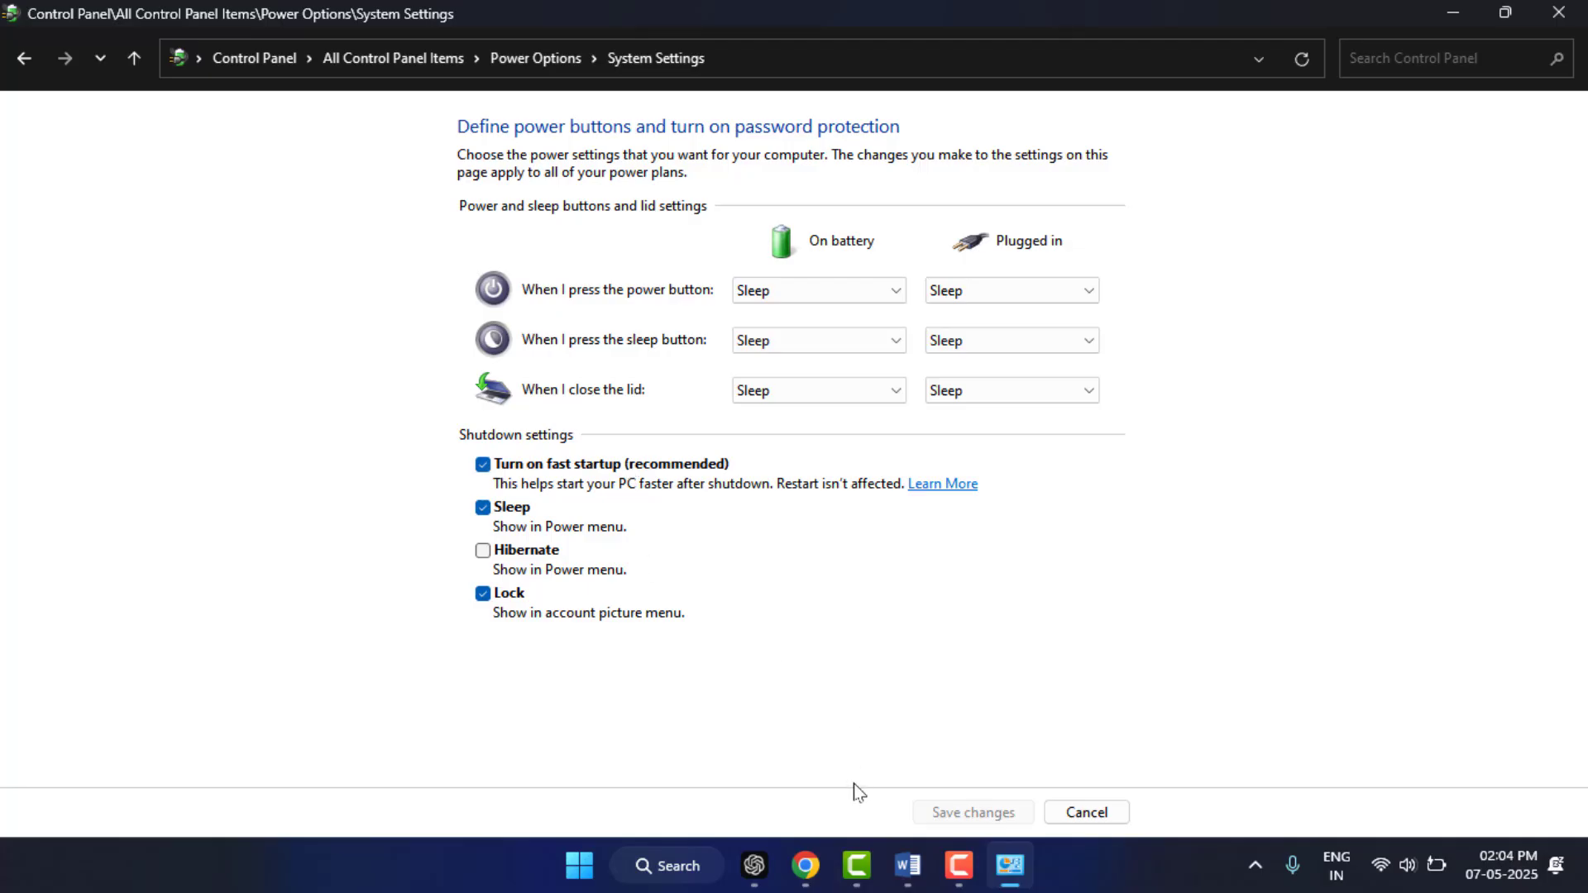
click(1560, 13)
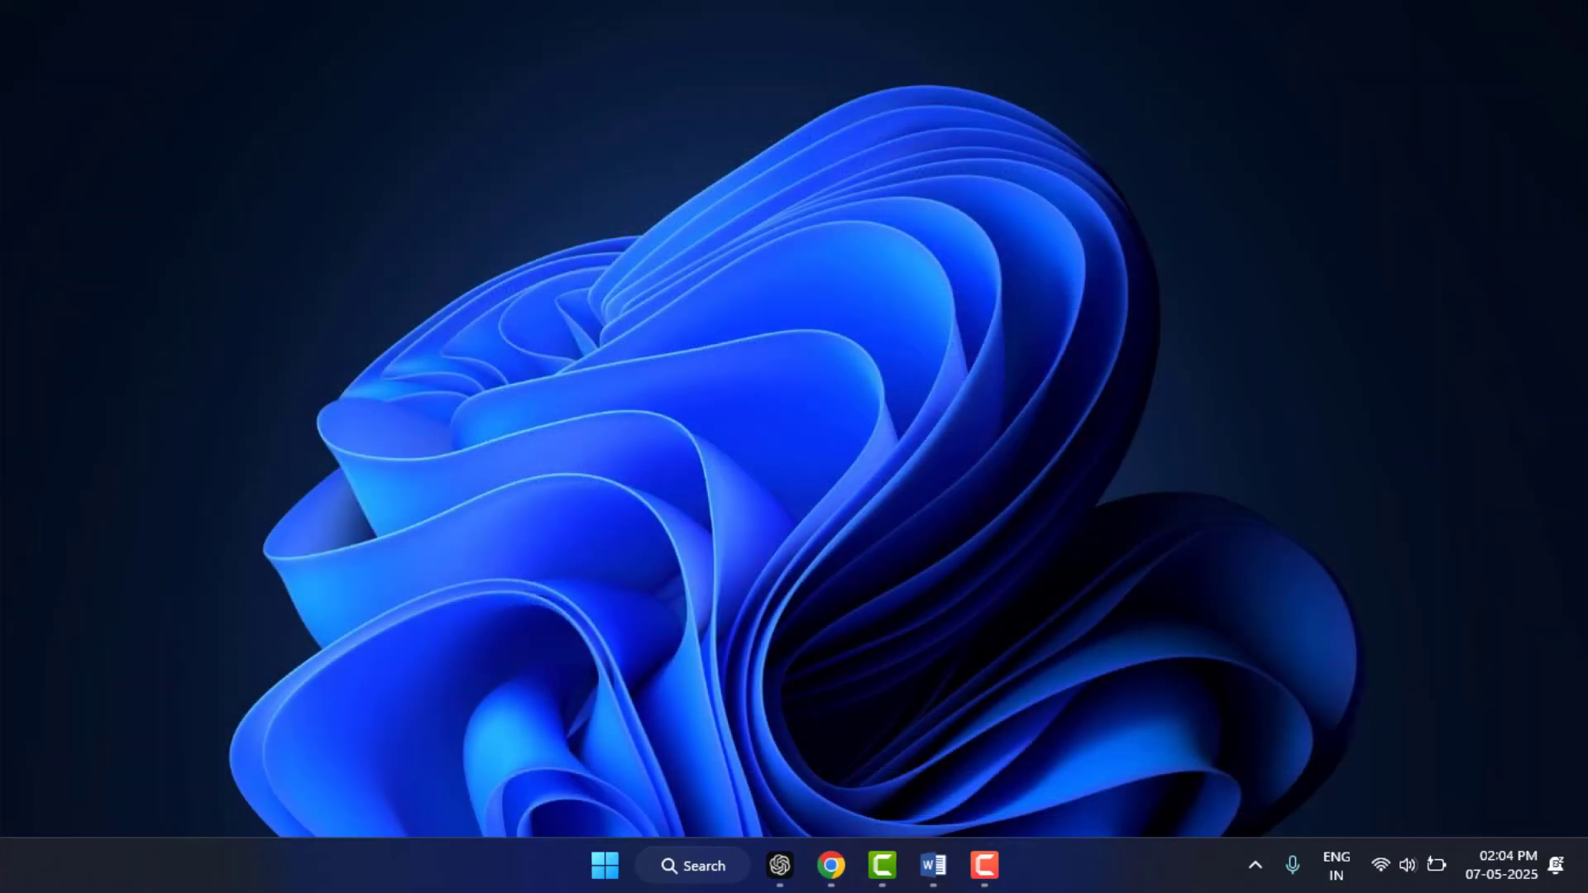